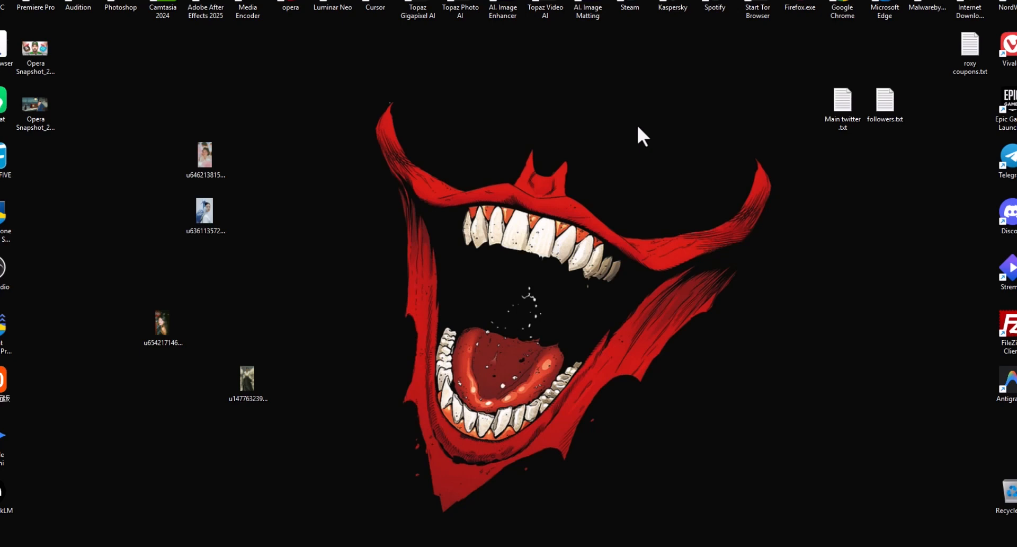
mouse_move(550, 529)
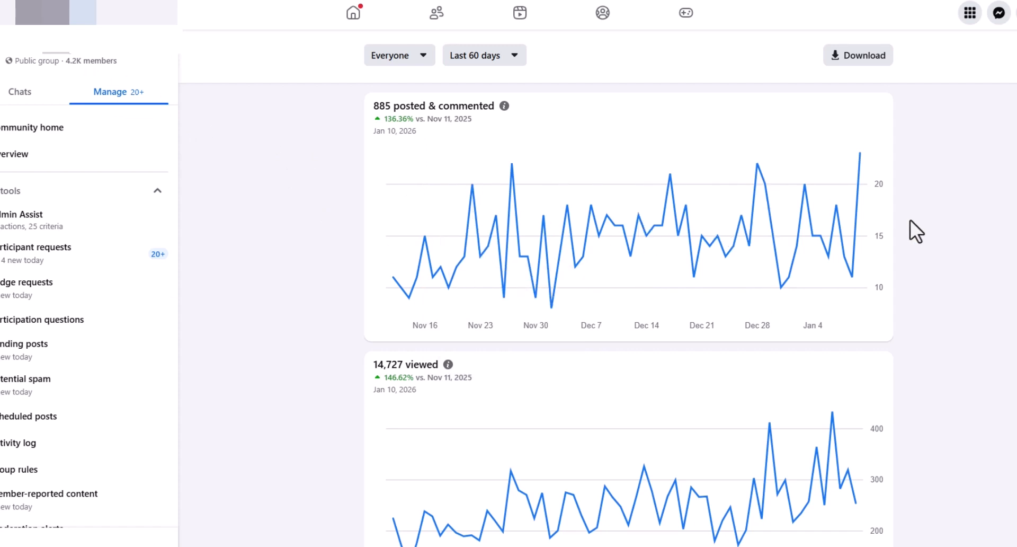
mouse_move(880, 217)
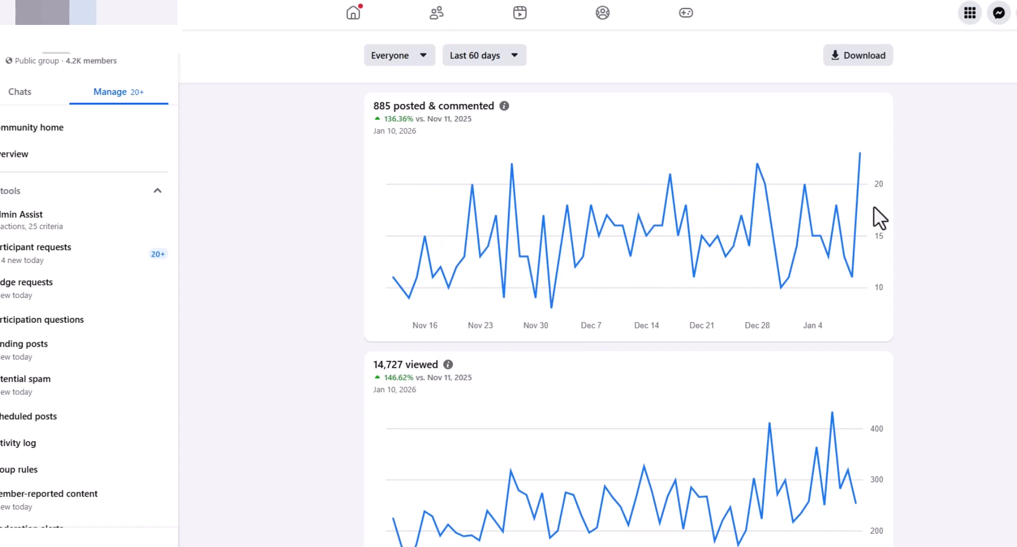
mouse_move(919, 219)
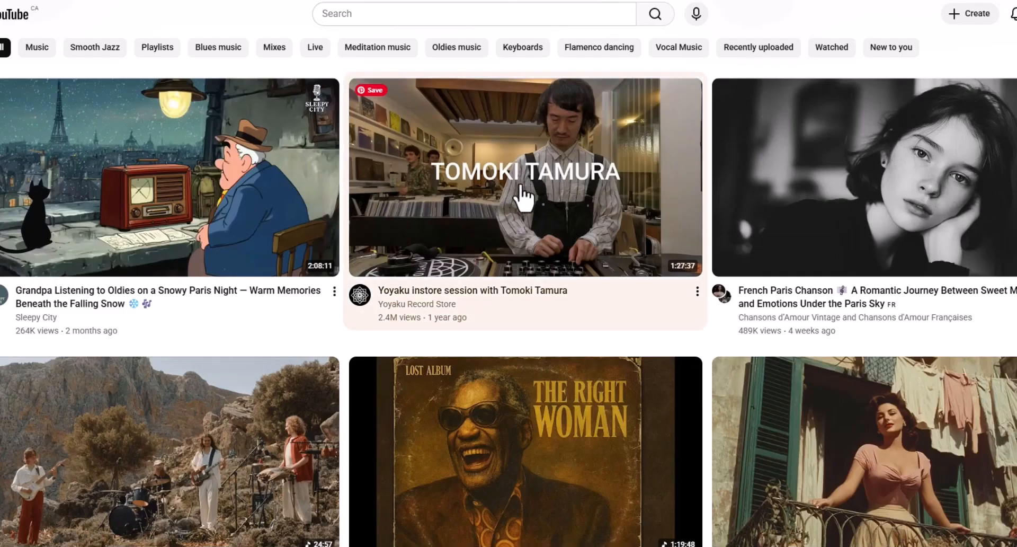
mouse_move(974, 170)
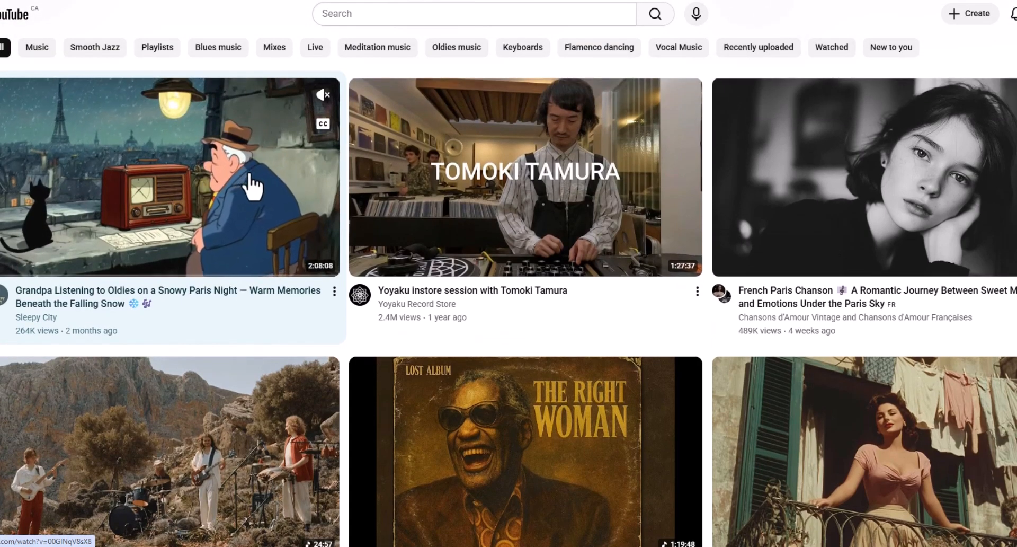
Open the snowy Paris night grandpa-listening-to-oldies video on its YouTube watch page
right_click(250, 185)
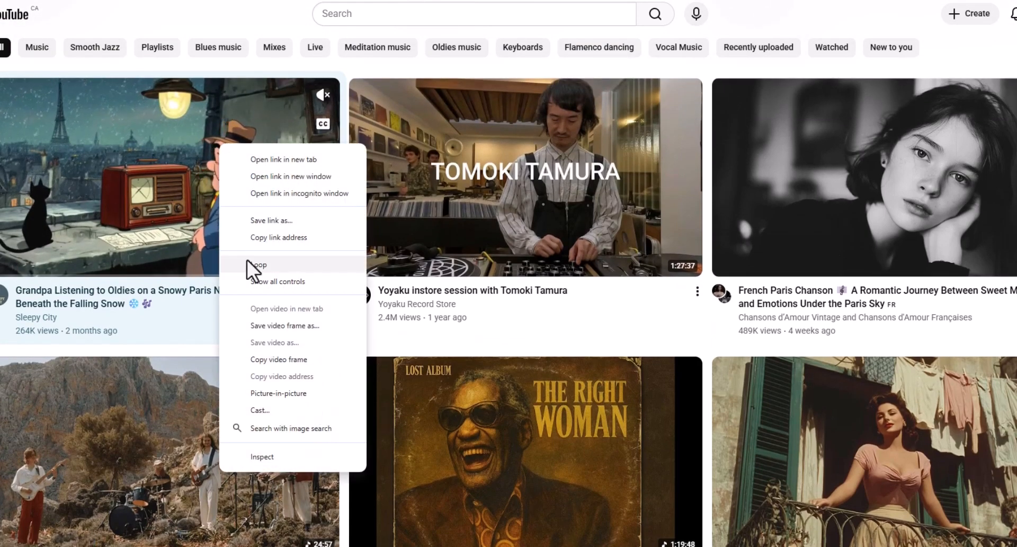
mouse_move(296, 256)
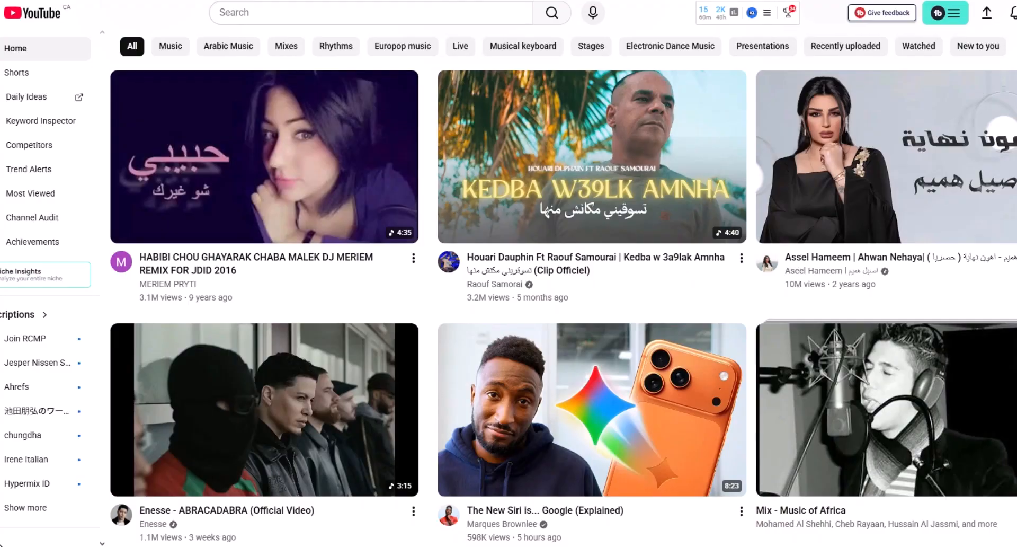
left_click(264, 155)
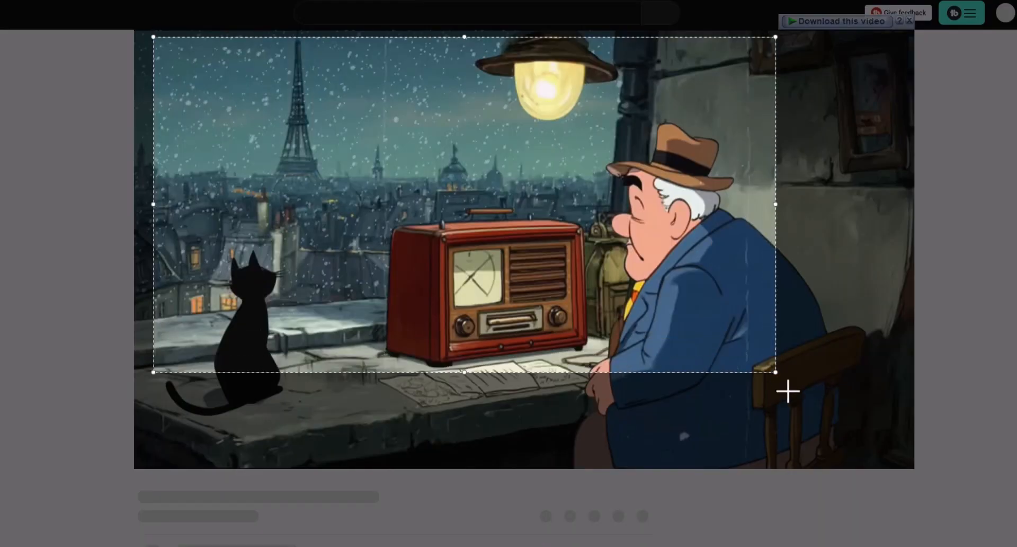
Capture a screenshot of the grandpa, radio and black cat frame from the video
left_click(788, 390)
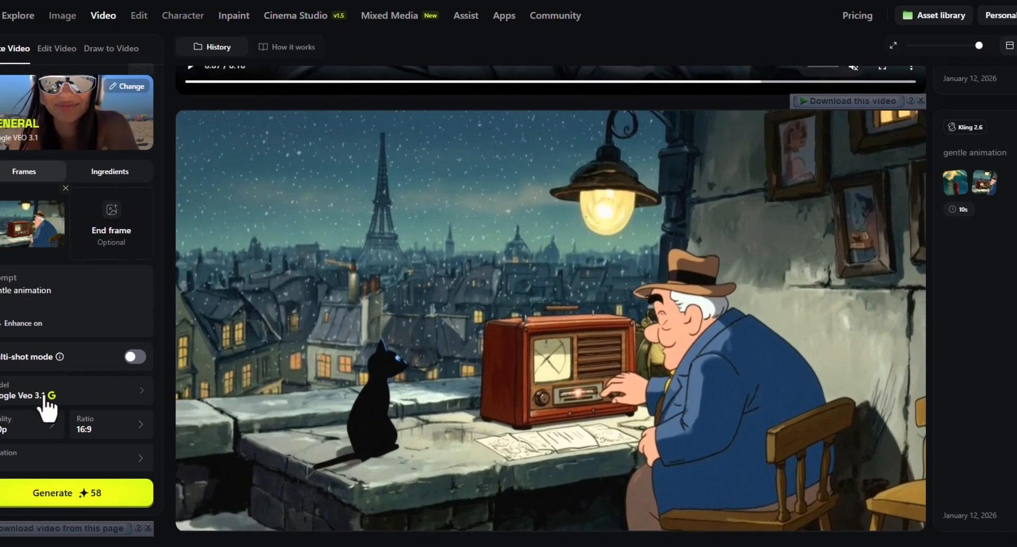
Set up Create Video with the Paris frame, prompt 'gentle animation', Kling 2.6, 10 seconds, audio on
left_click(103, 15)
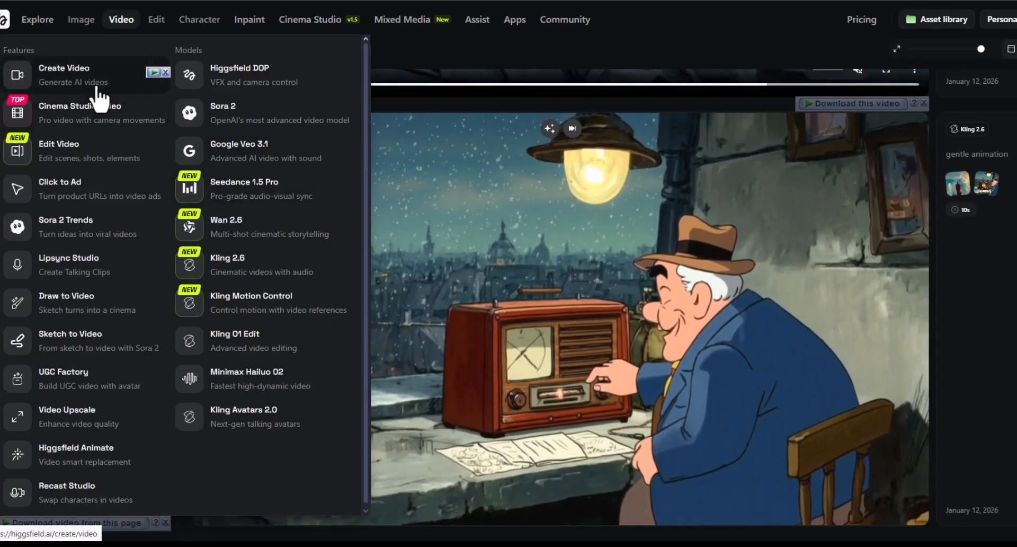
left_click(63, 68)
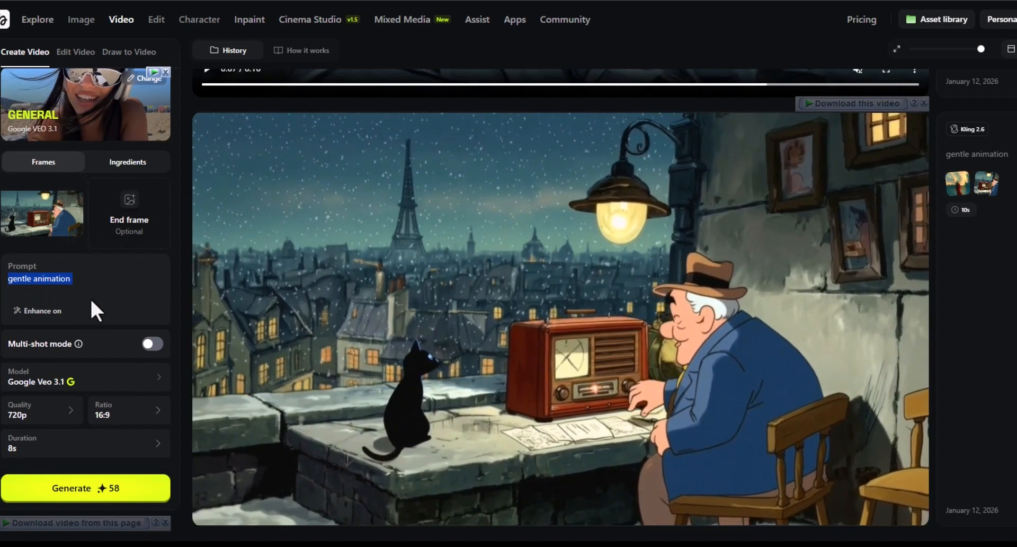
left_click(85, 376)
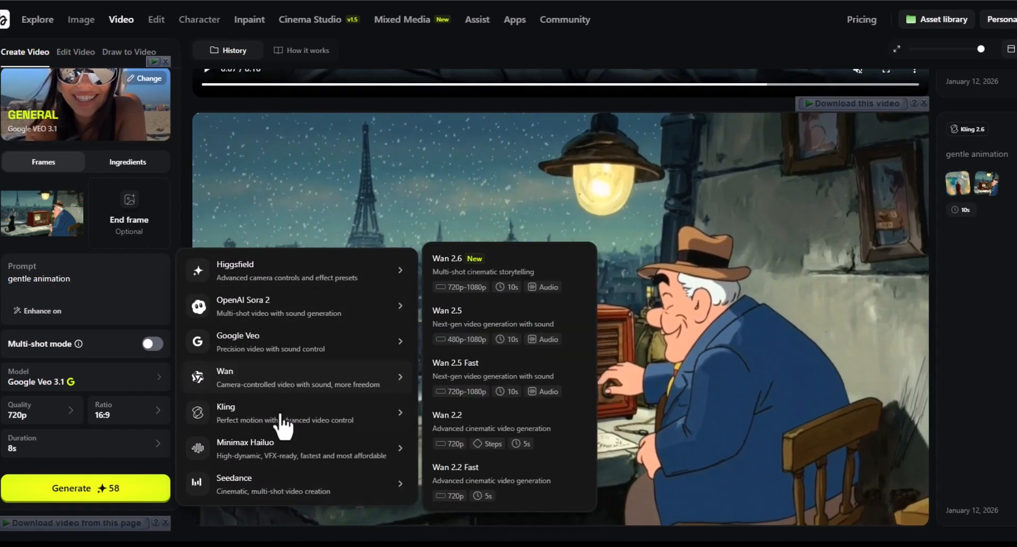
mouse_move(225, 407)
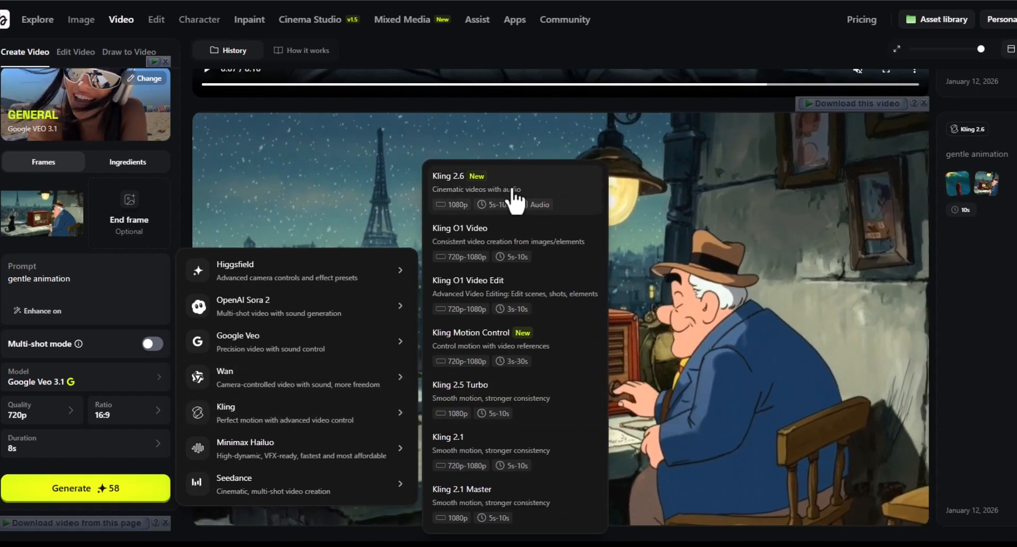
left_click(447, 176)
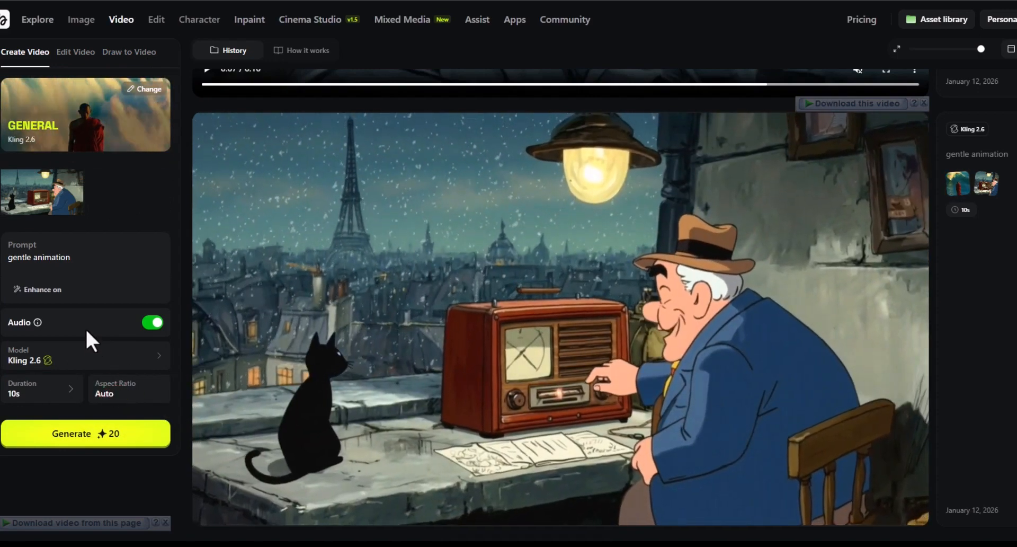
left_click(85, 434)
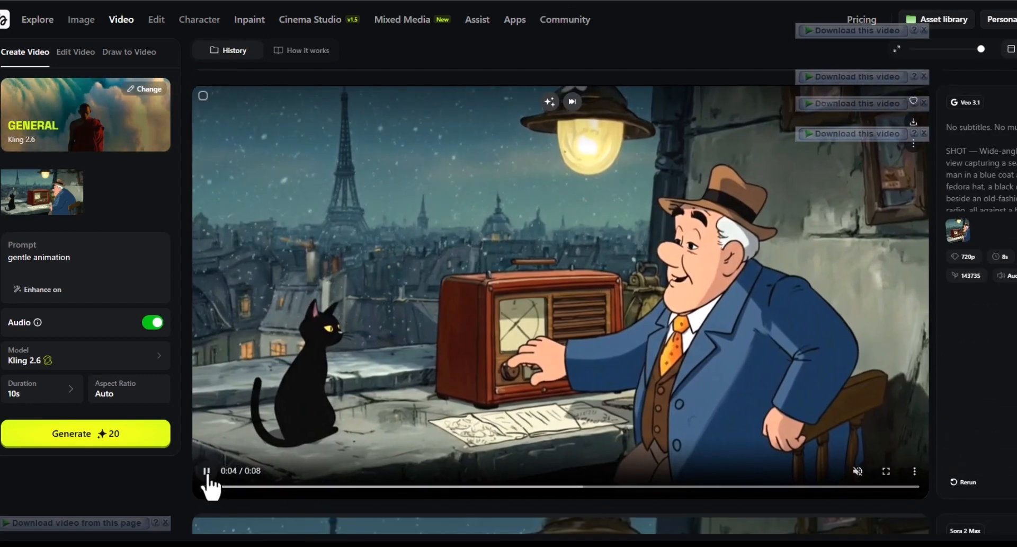
mouse_move(431, 402)
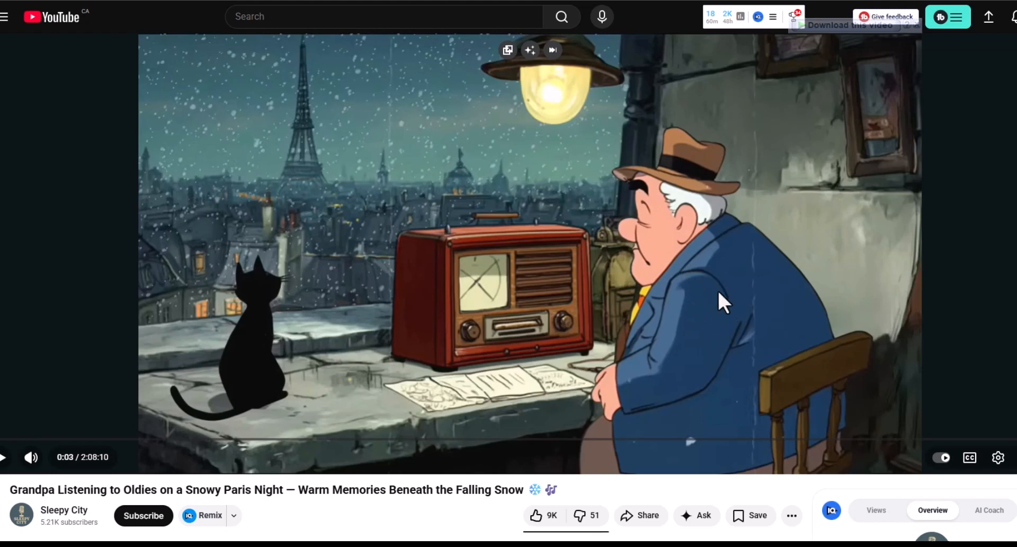
mouse_move(370, 310)
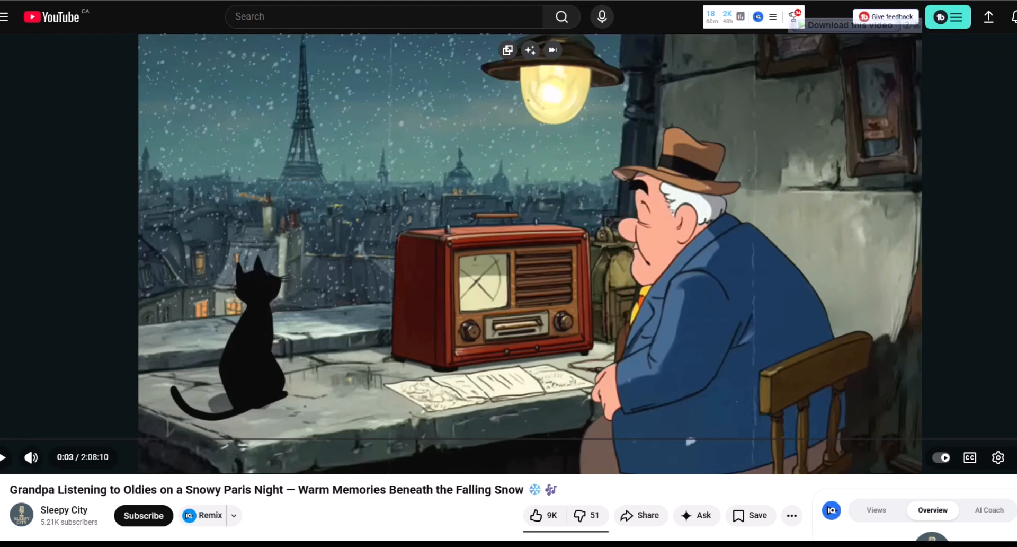
mouse_move(632, 214)
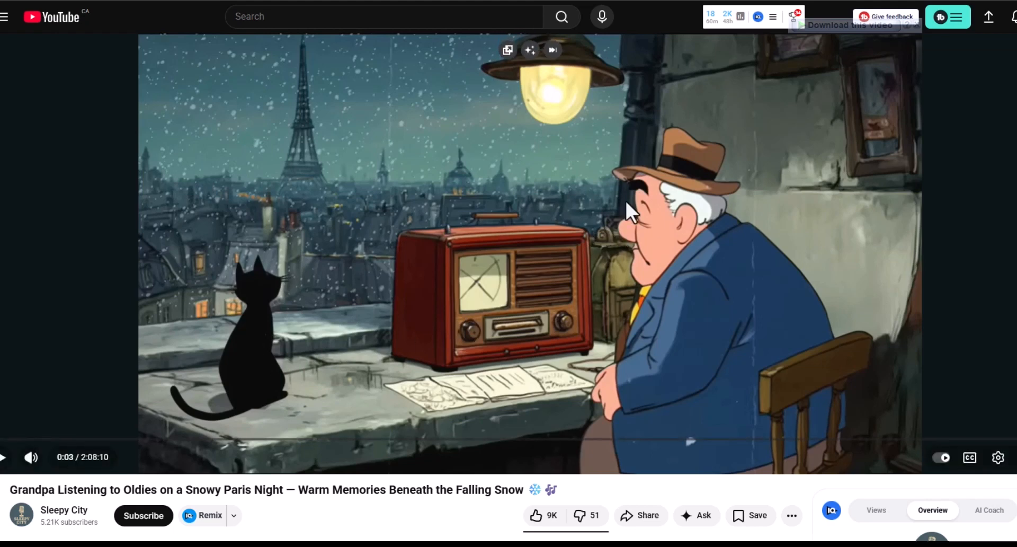
mouse_move(634, 243)
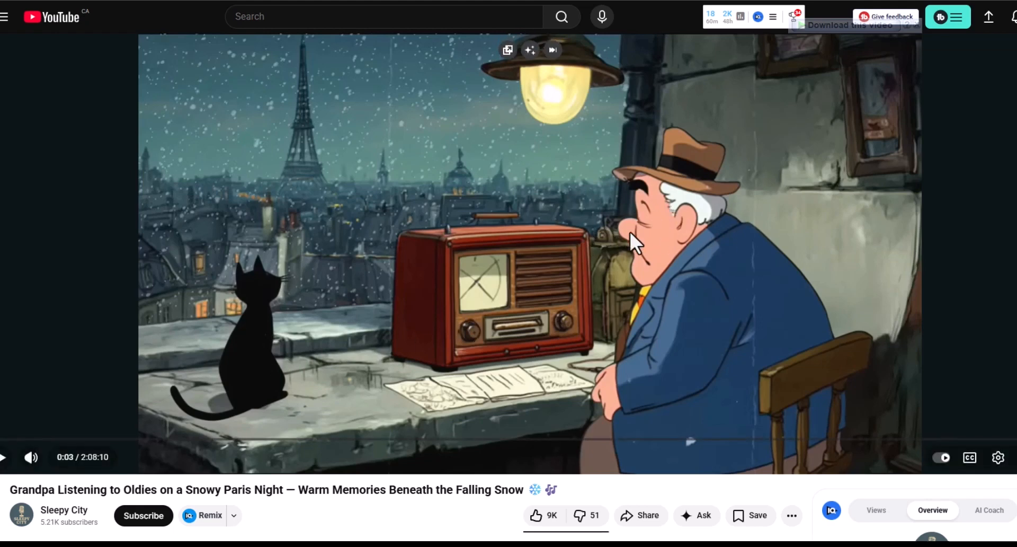
mouse_move(614, 246)
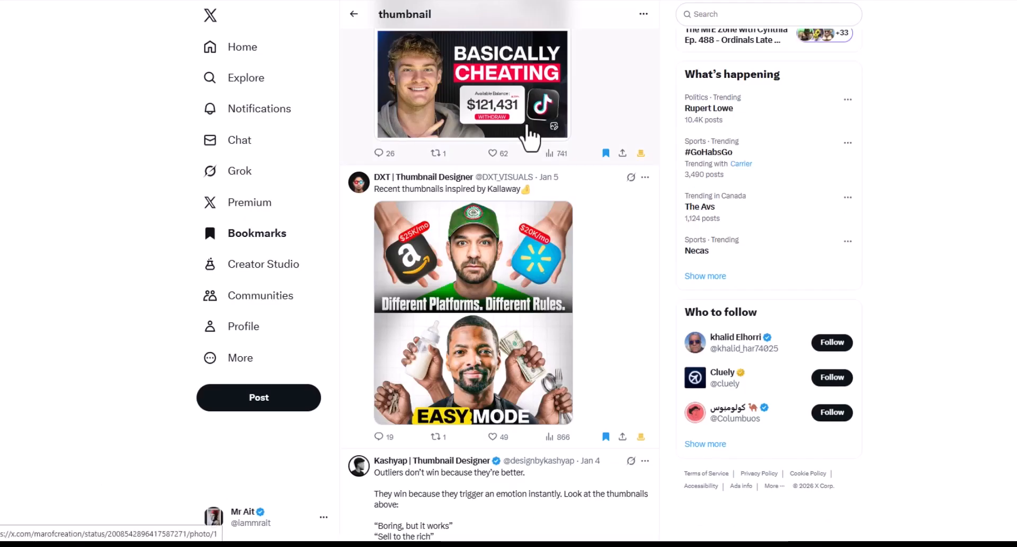
scroll("down", 3)
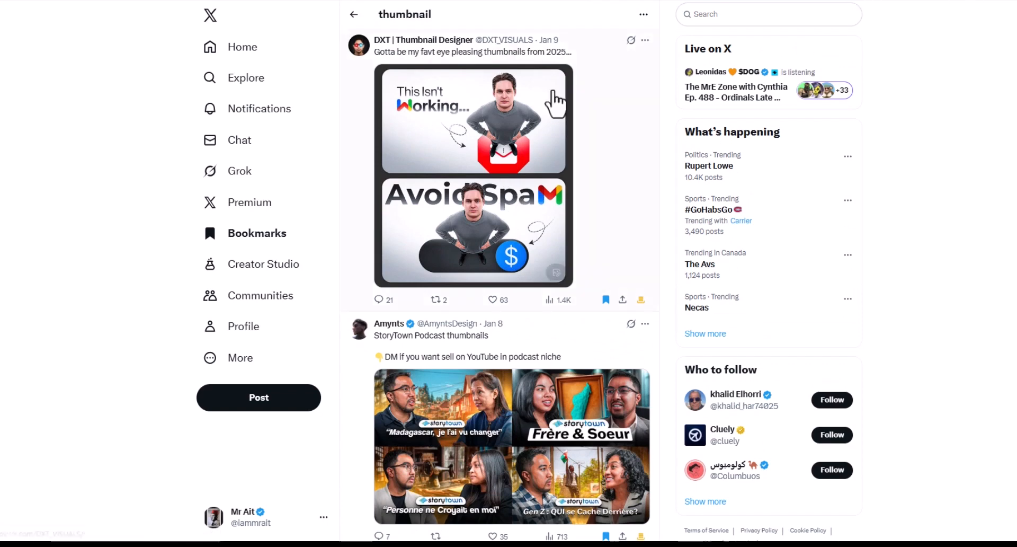
mouse_move(509, 137)
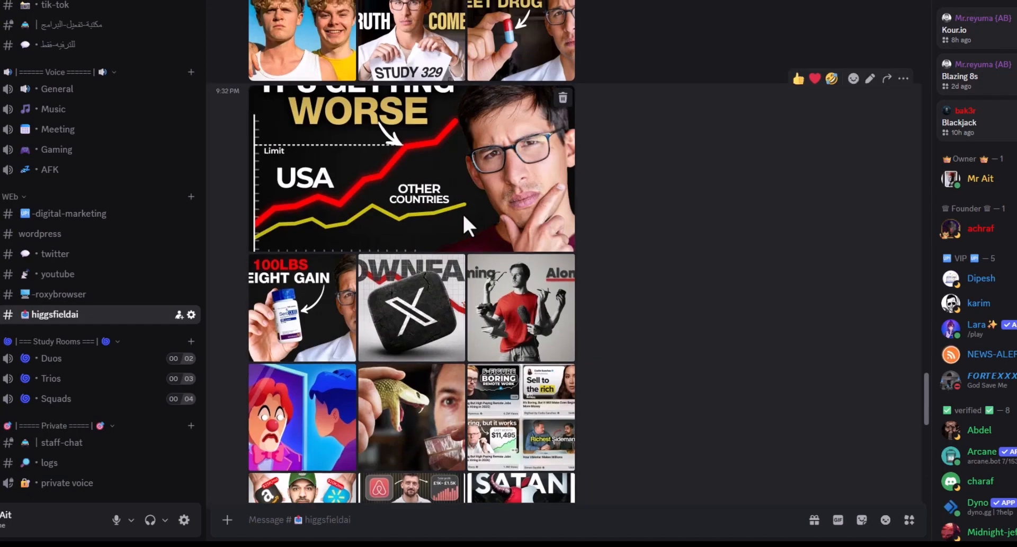
scroll("down", 3)
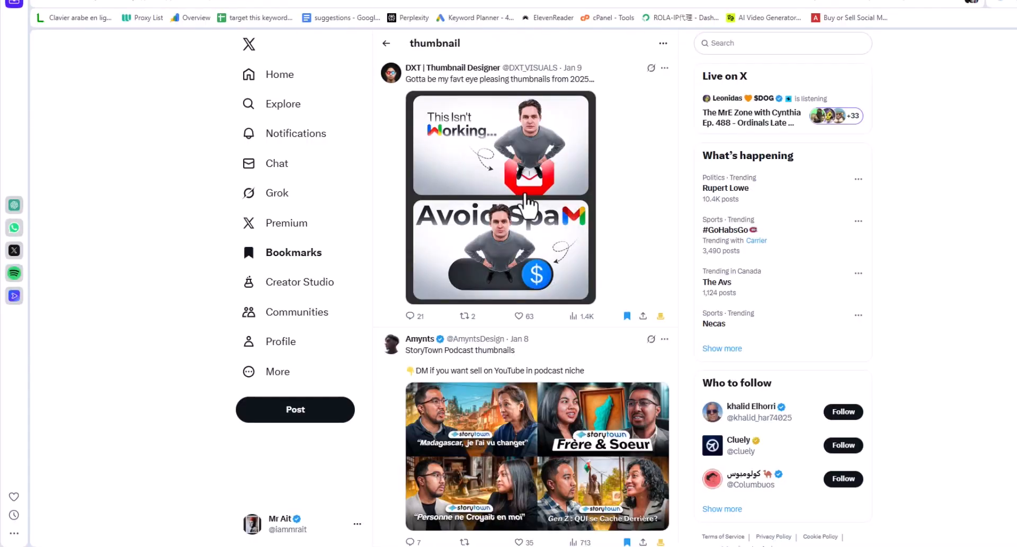
mouse_move(1008, 175)
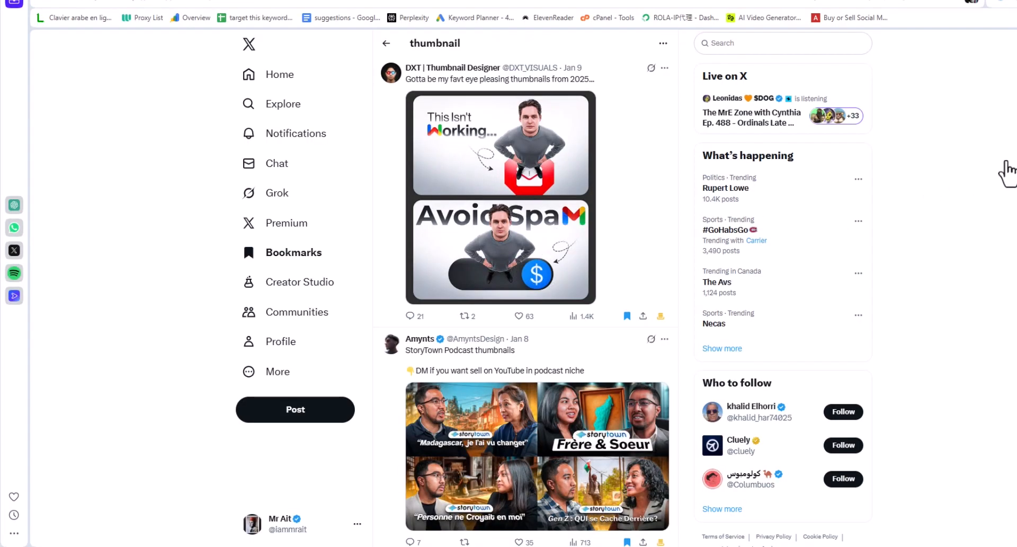
Open the 'Different Platforms. Different Rules.' Amazon/Walmart thumbnail post on X
scroll("down", 3)
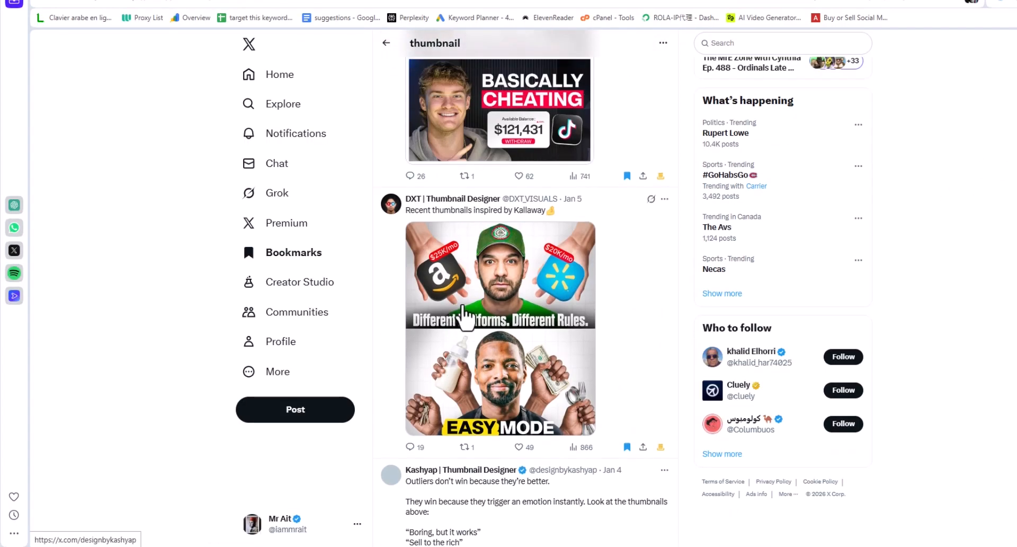
left_click(499, 273)
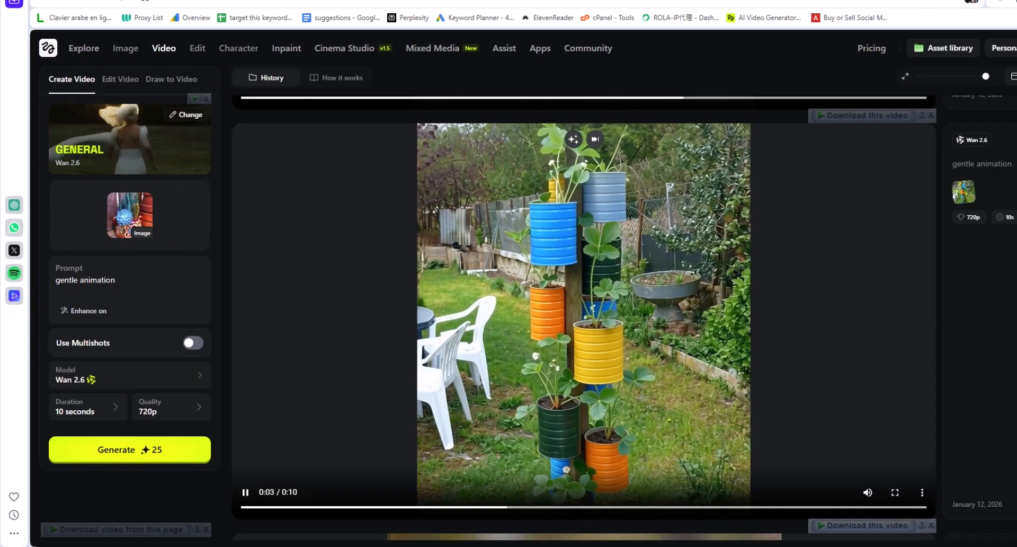
Switch to the Nano Banana image generation page and start an image upload
left_click(125, 48)
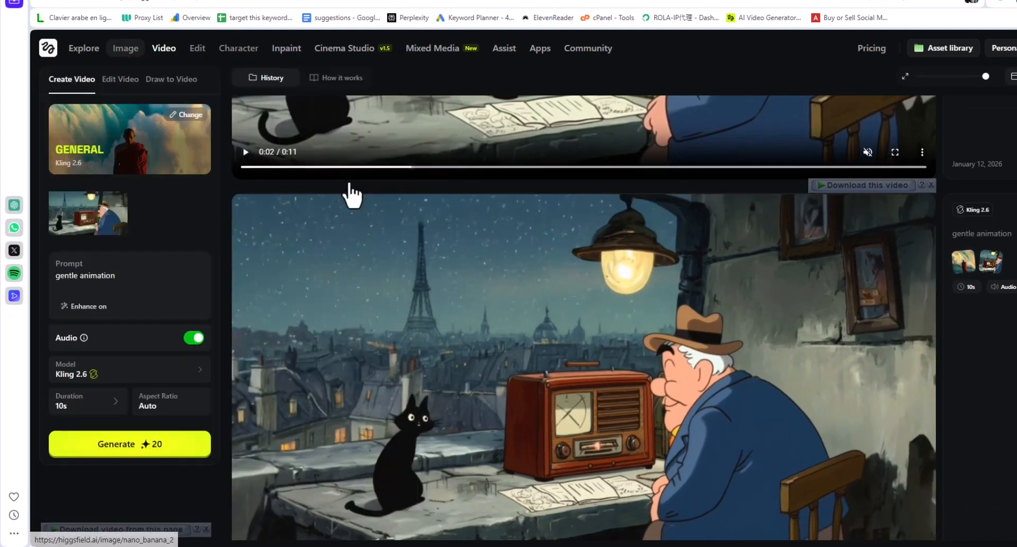
left_click(125, 48)
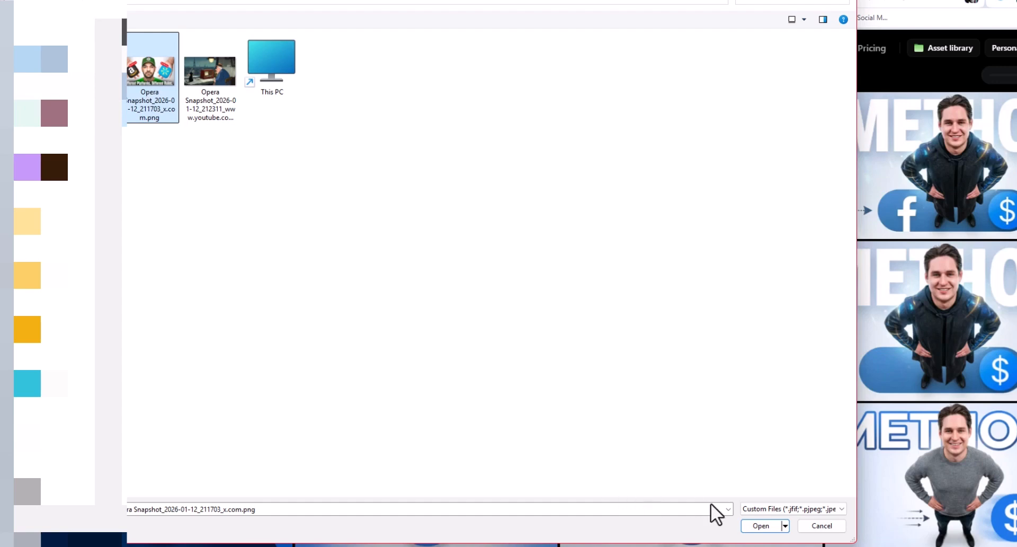
Upload the Opera Snapshot x.com PNG as the reference image
left_click(760, 525)
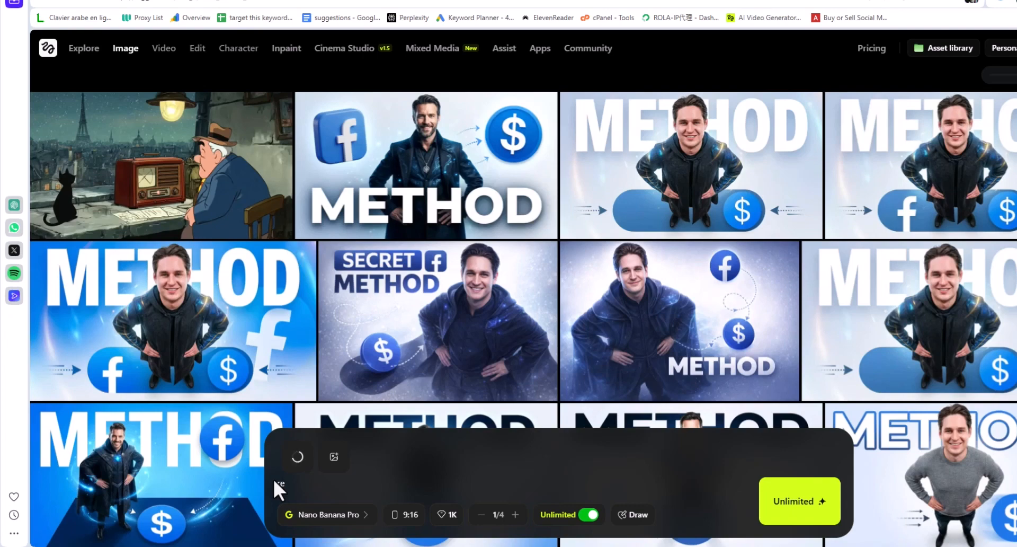
Generate the snapshot edit with prompt 'replace the male with female' at 16:9 using Nano Banana Pro
type("repalce the male with female")
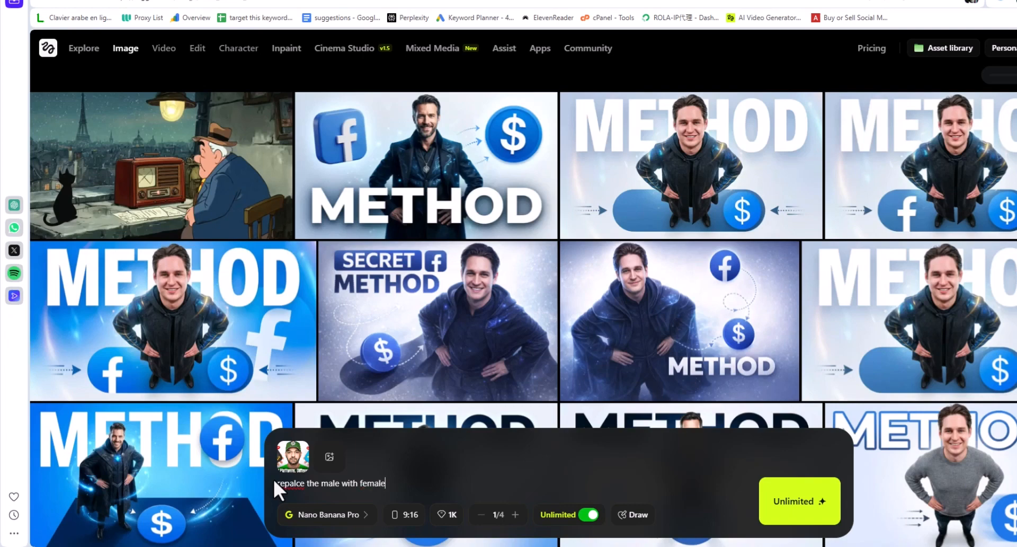
left_click(404, 513)
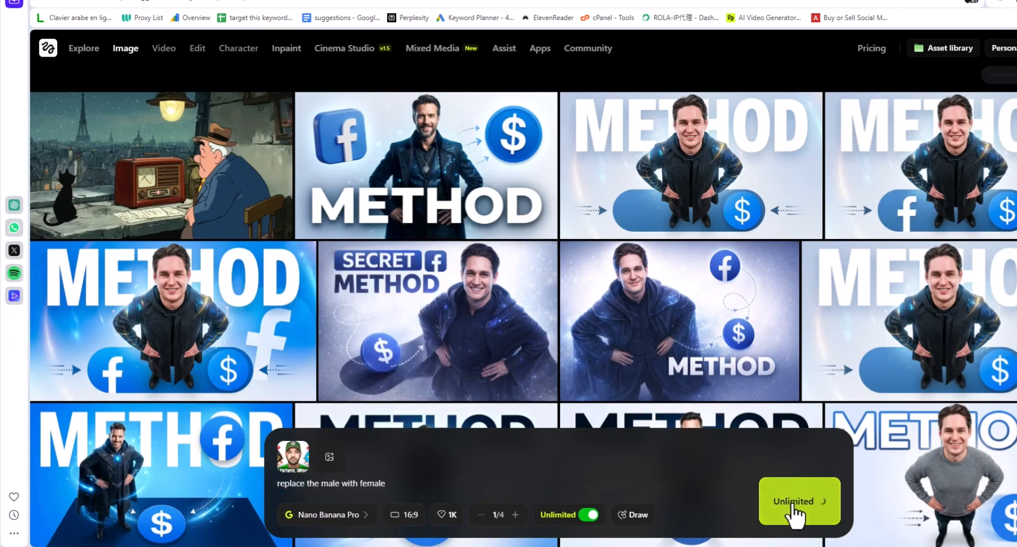
left_click(799, 501)
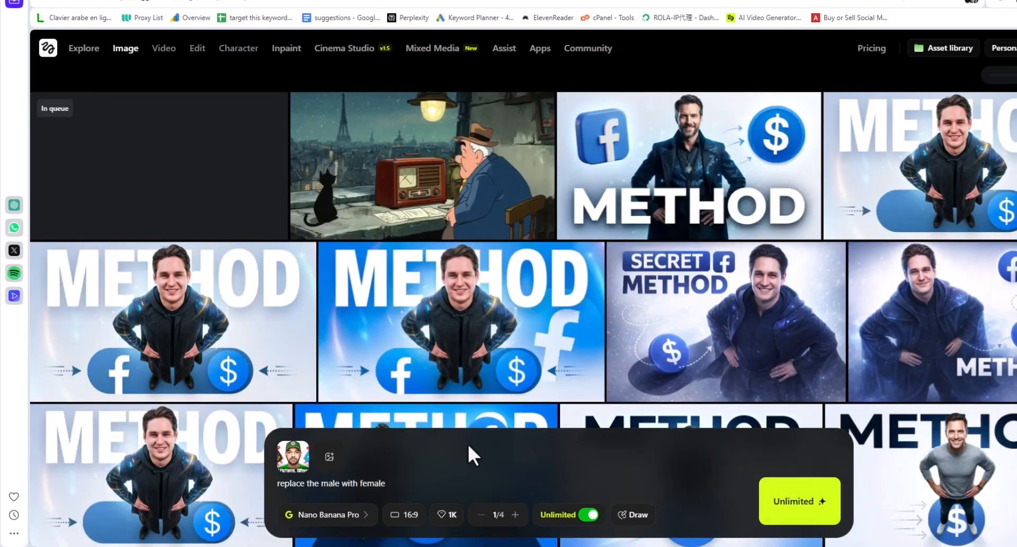
mouse_move(452, 133)
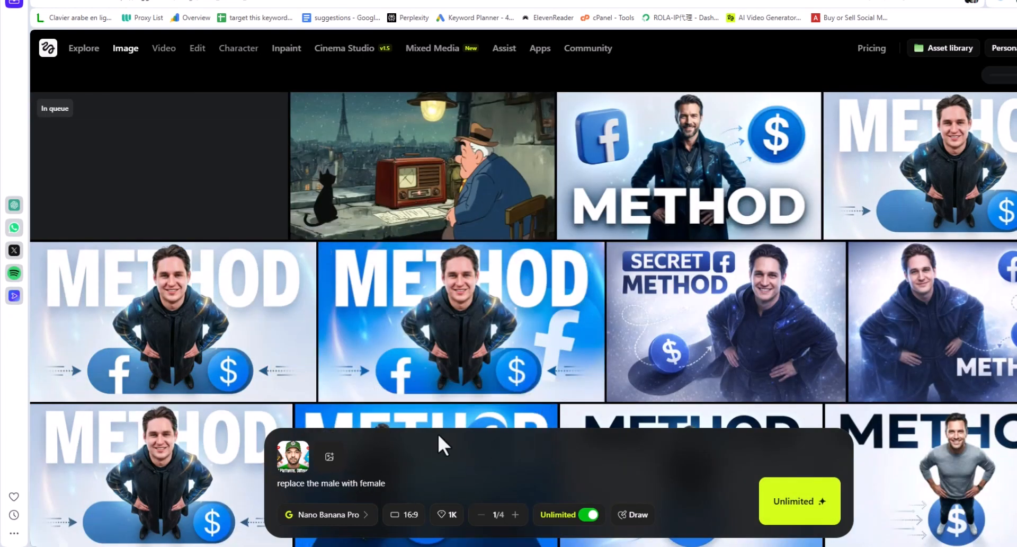
left_click(453, 483)
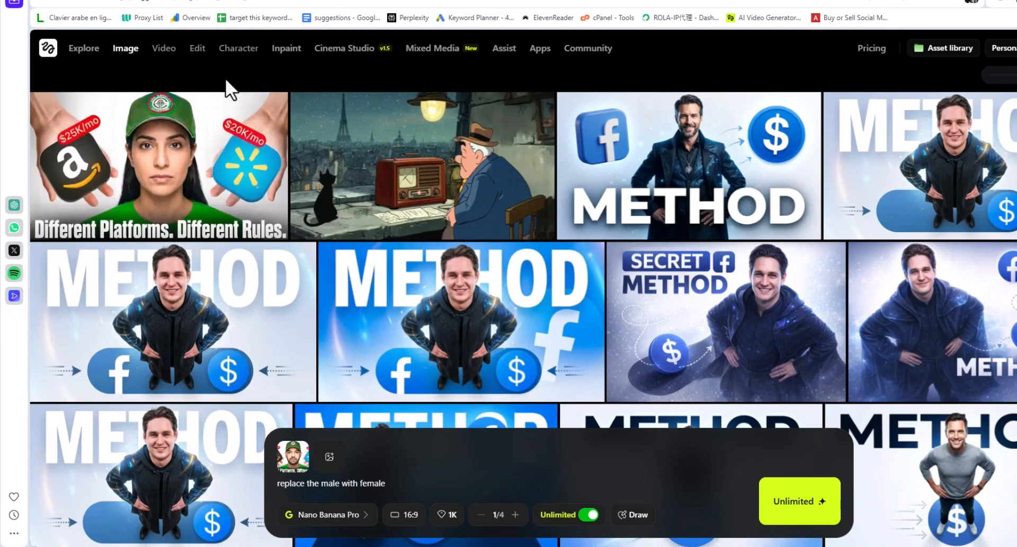
View the new woman-in-green-cap Amazon/Walmart thumbnail enlarged with its prompt details
left_click(158, 165)
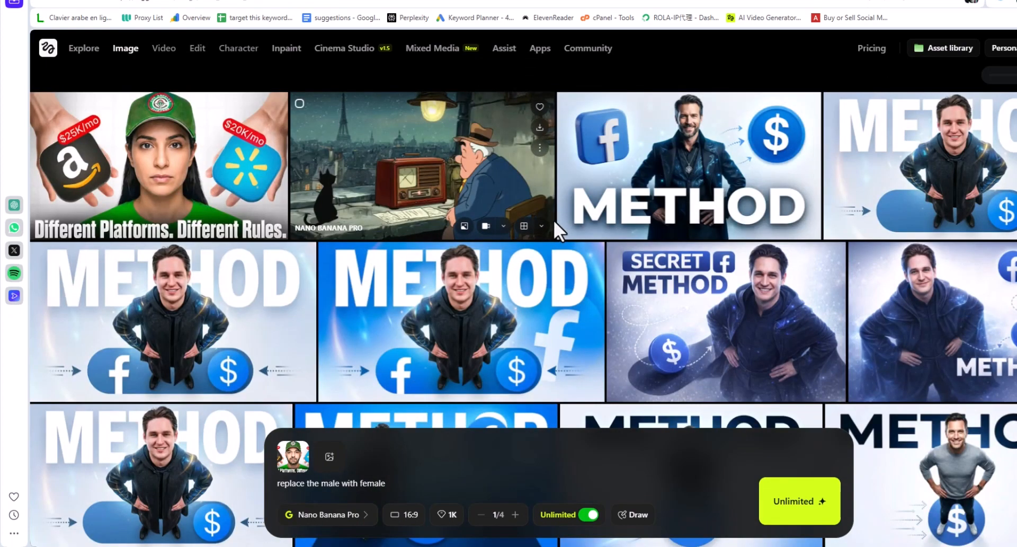
mouse_move(219, 178)
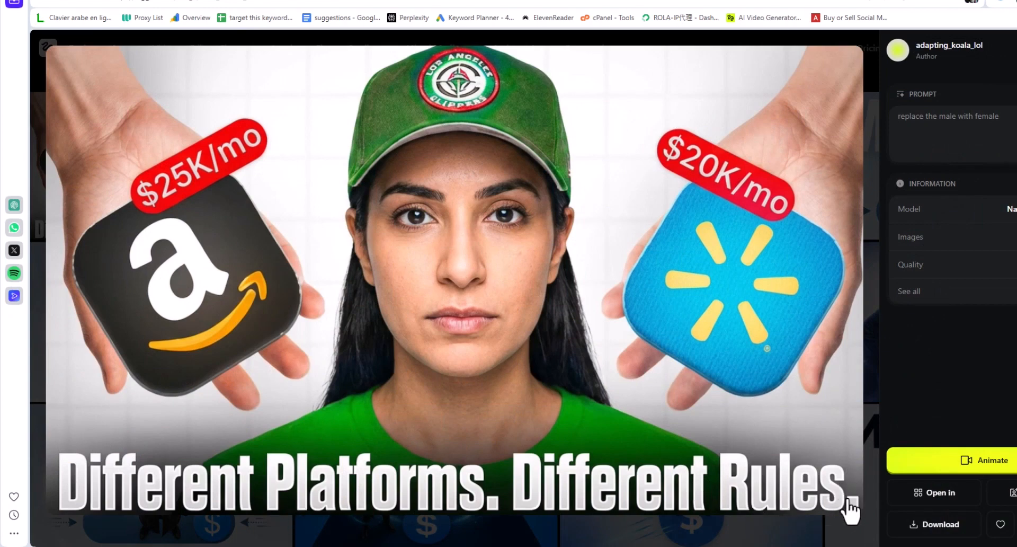
mouse_move(944, 419)
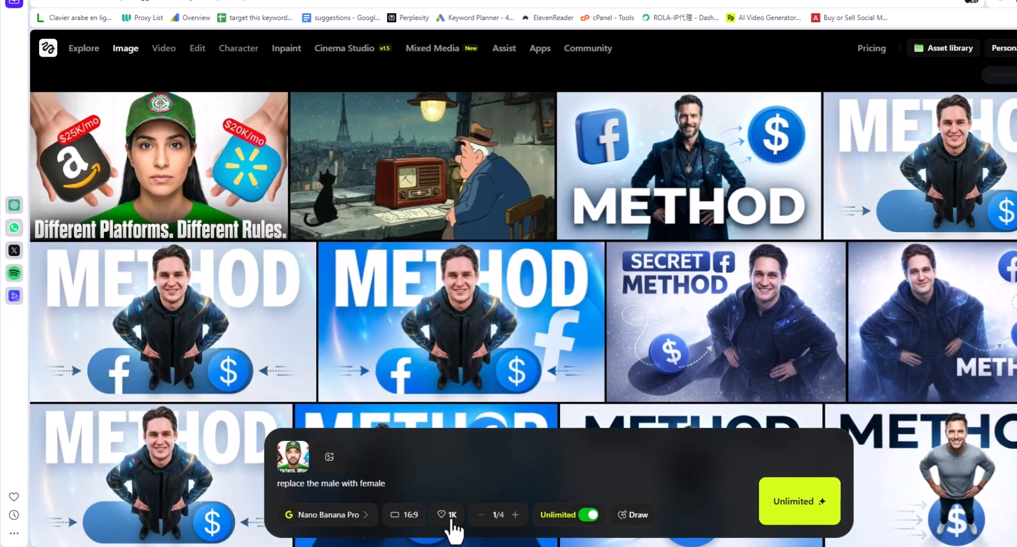
Close the enlarged image view and return to the image gallery
left_click(446, 514)
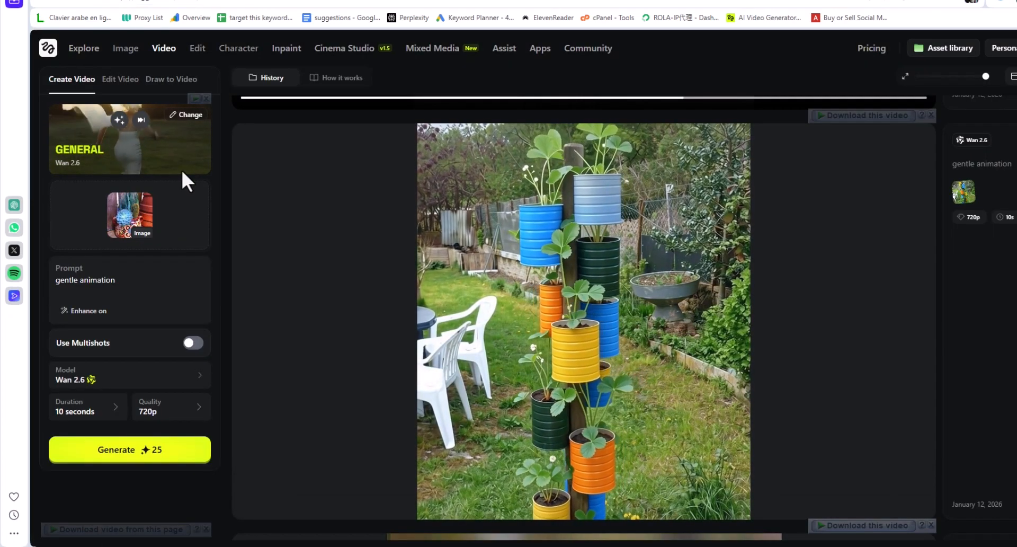
left_click(582, 318)
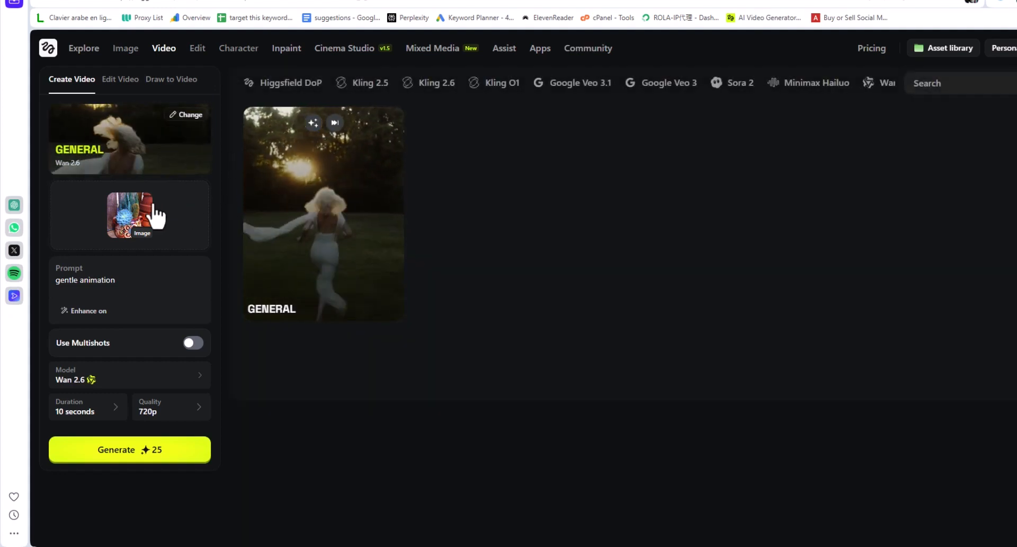
left_click(163, 47)
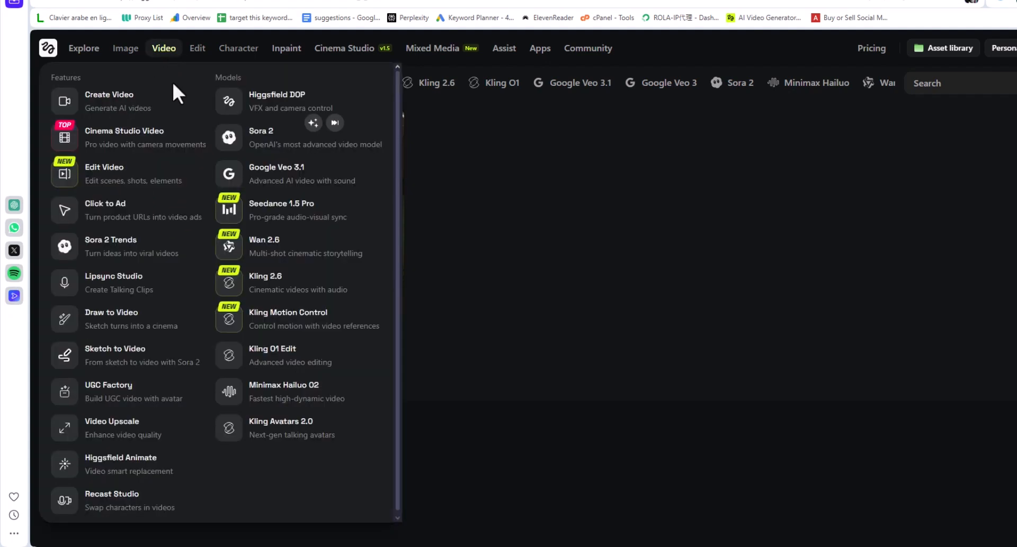
left_click(109, 101)
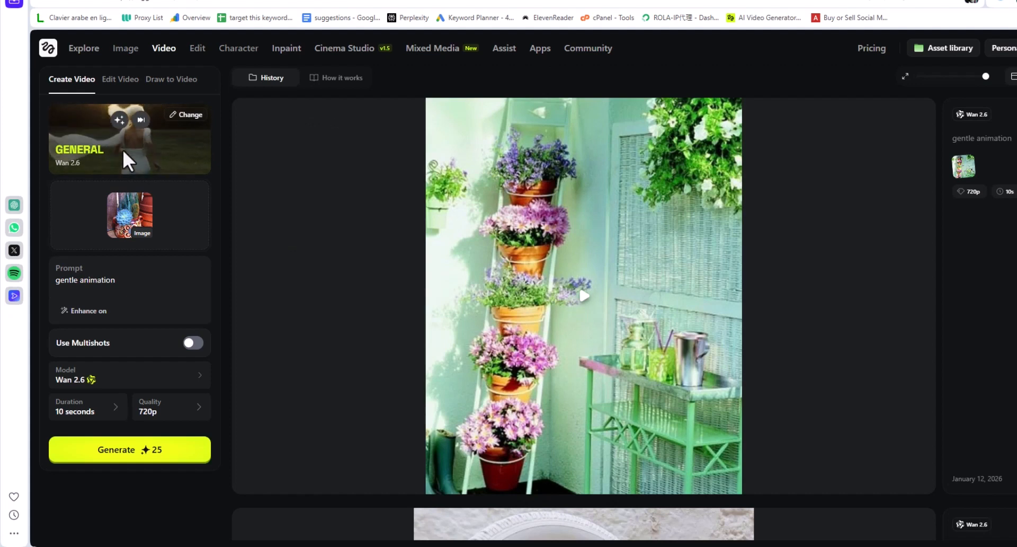
Generate a 10-second Kling 2.6 video with audio from the garden photo, prompt 'gentle animation'
left_click(114, 279)
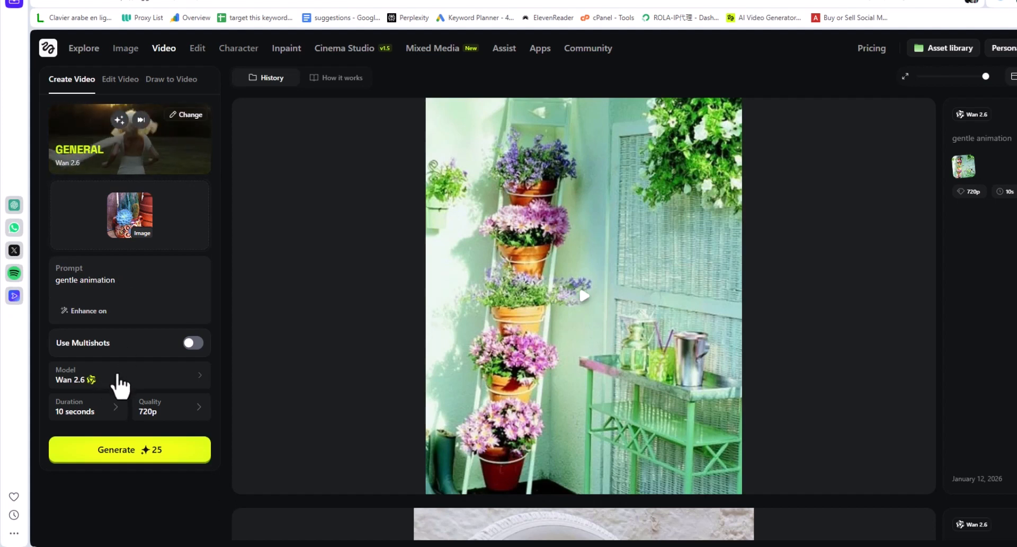
left_click(130, 375)
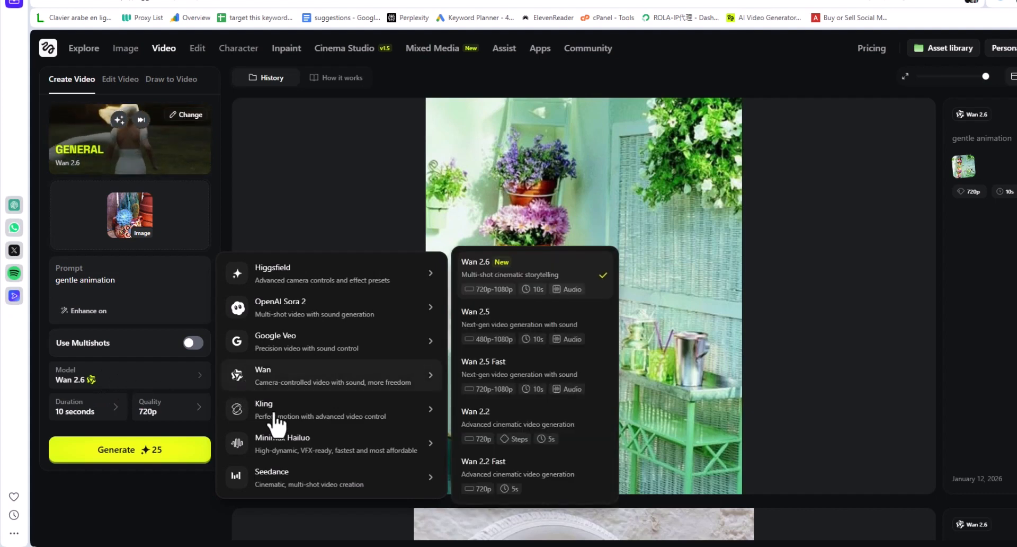
left_click(264, 409)
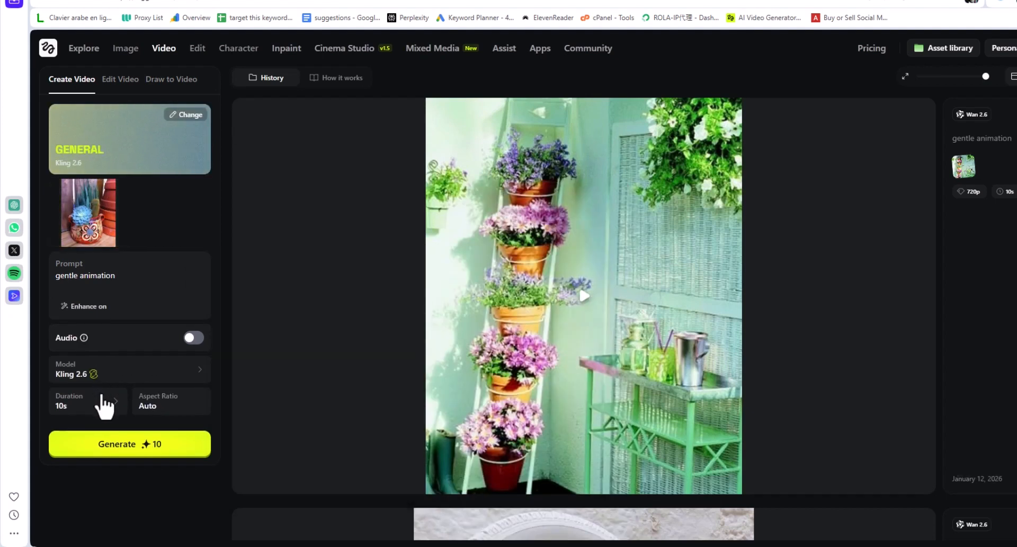
left_click(88, 401)
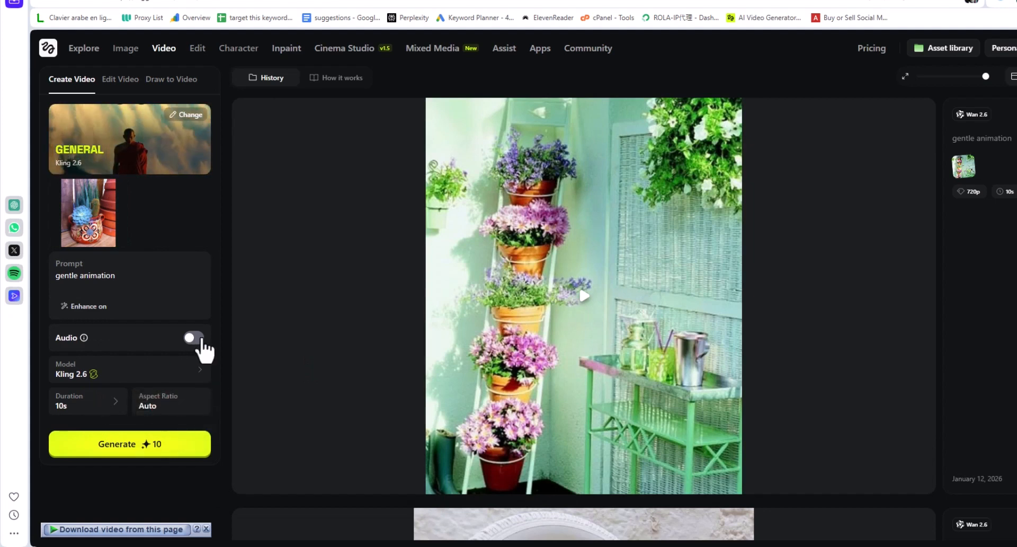
left_click(194, 338)
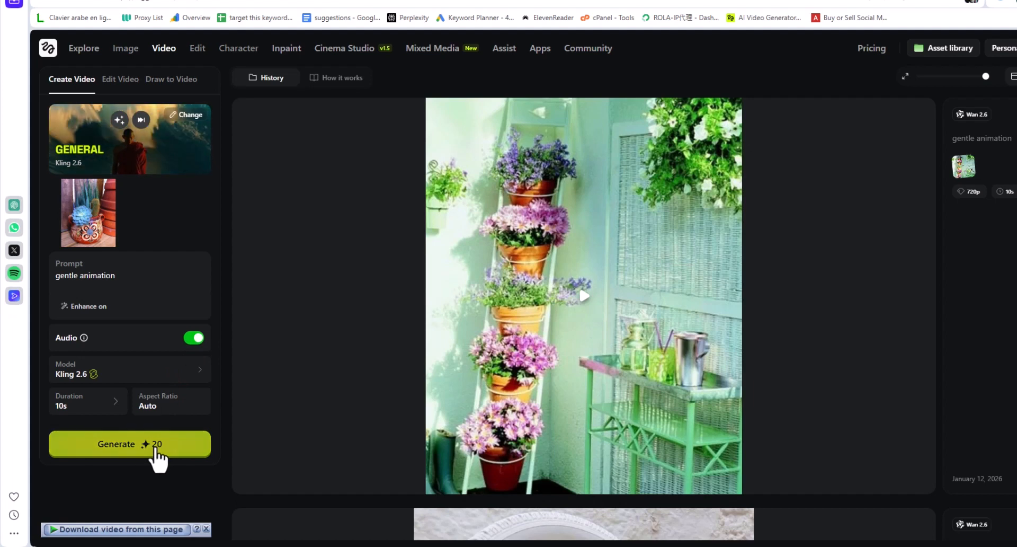
left_click(129, 444)
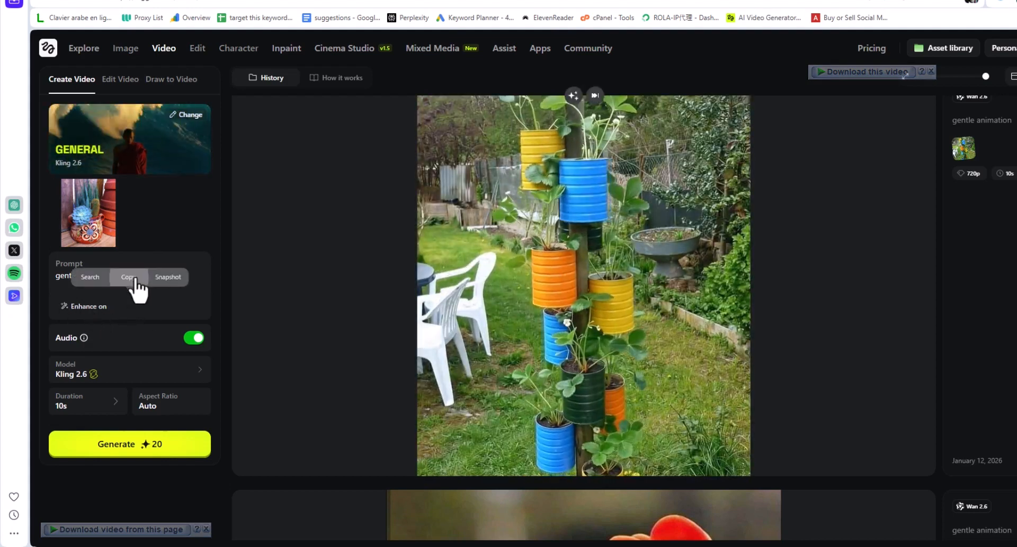
Copy the prompt text, then return to the Explore home page via the Higgsfield logo, hovering the Image menu
left_click(582, 285)
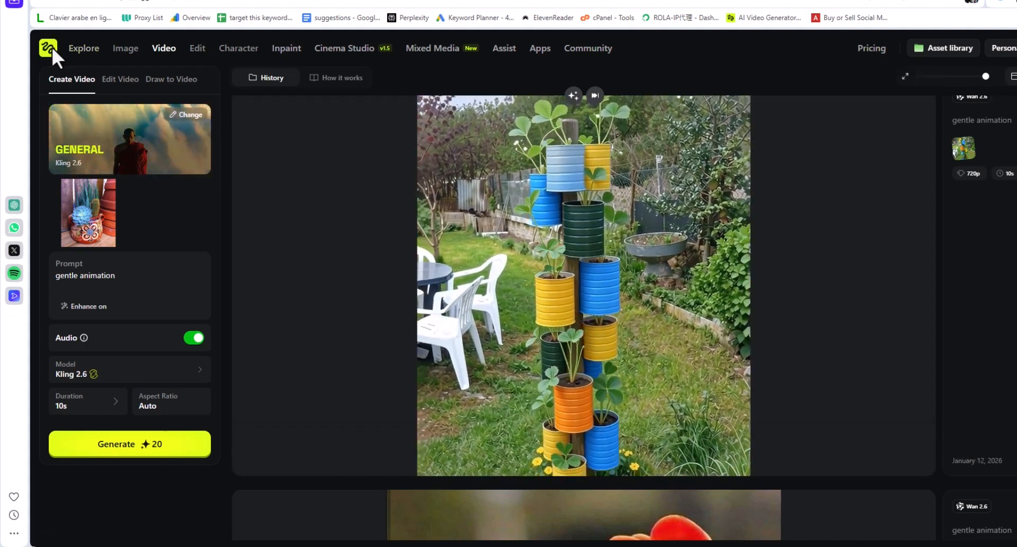
left_click(48, 48)
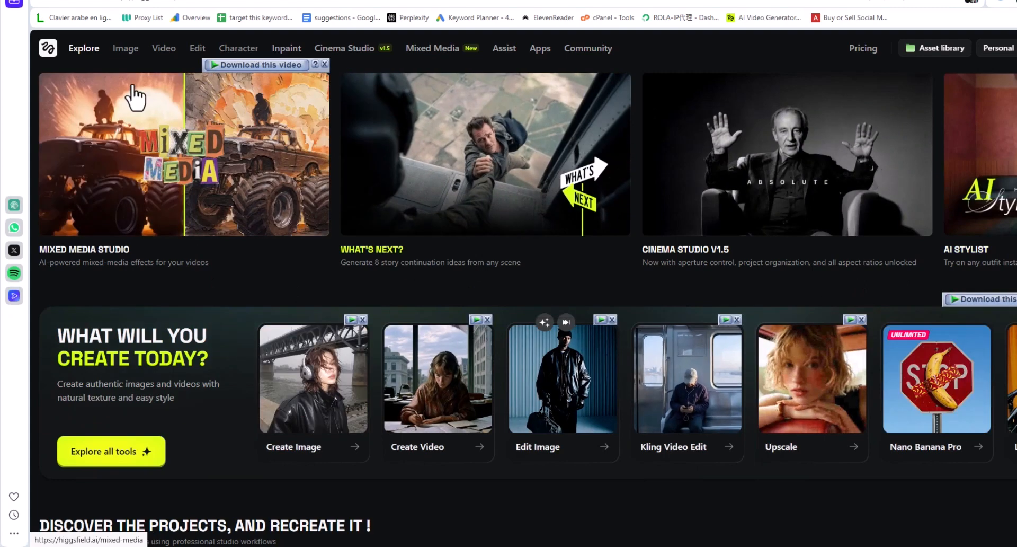
left_click(125, 48)
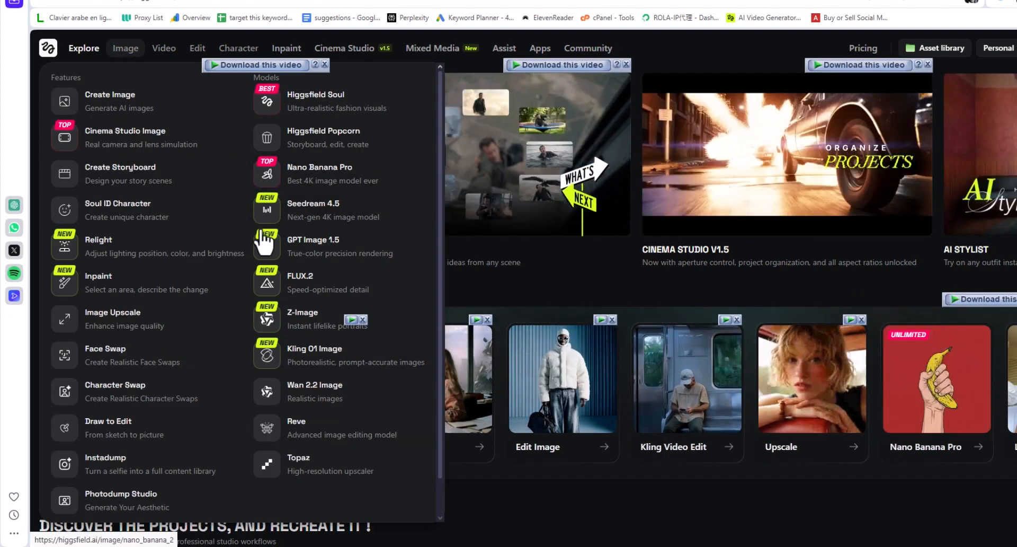
left_click(163, 48)
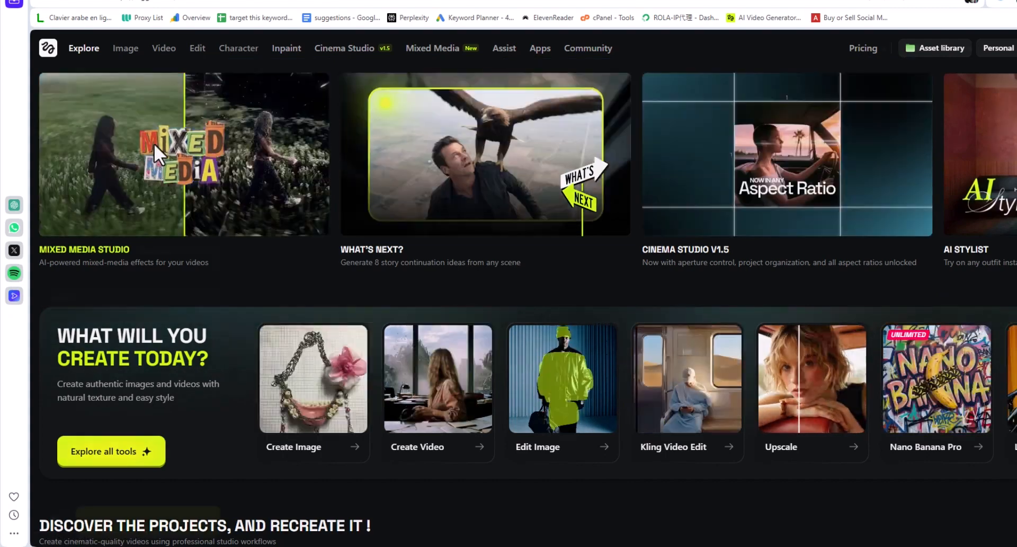
left_click(432, 48)
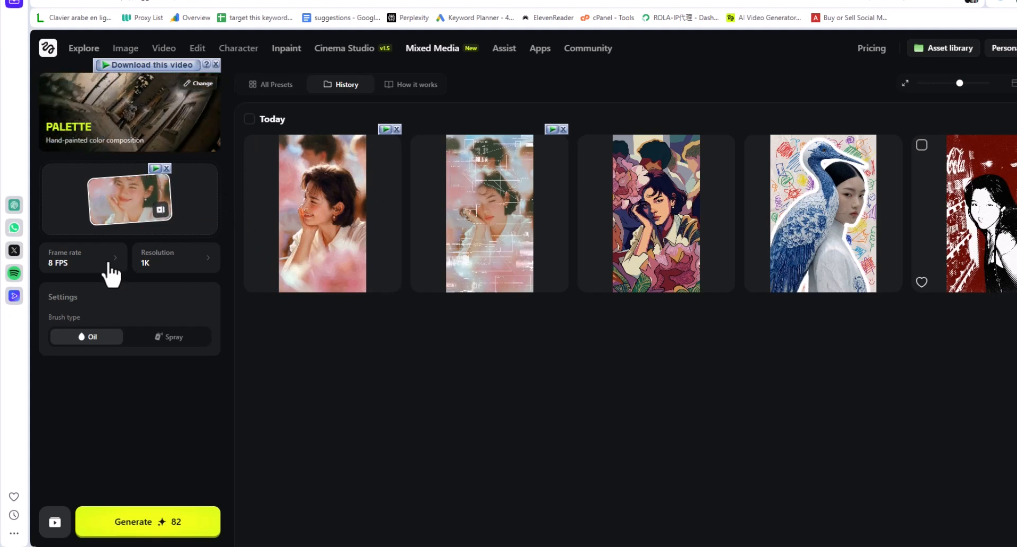
left_click(175, 258)
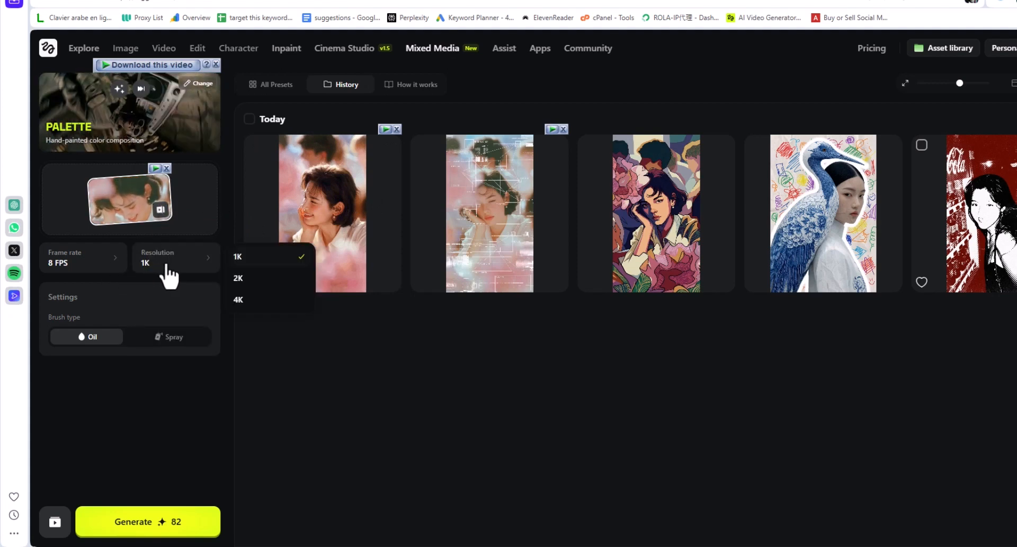
left_click(238, 256)
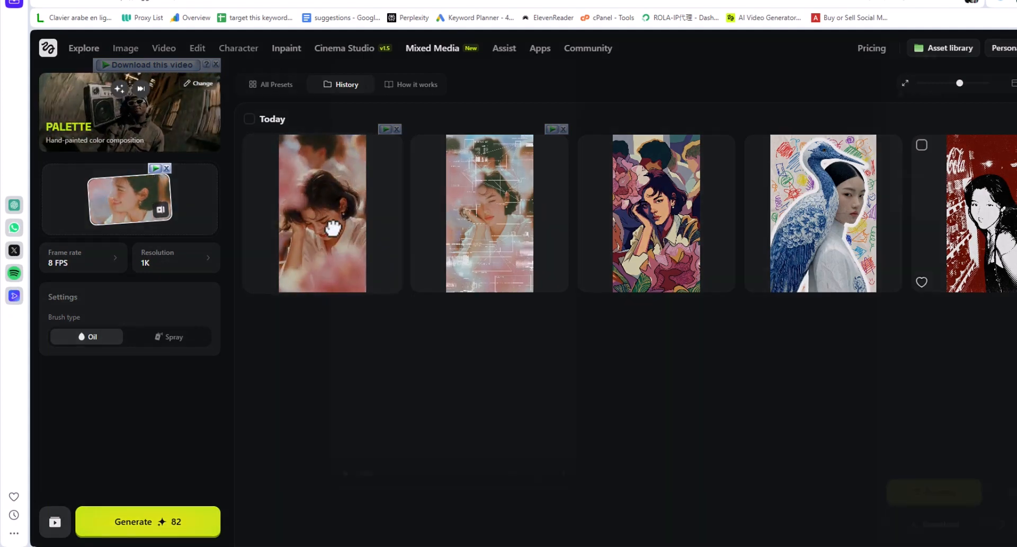
left_click(322, 213)
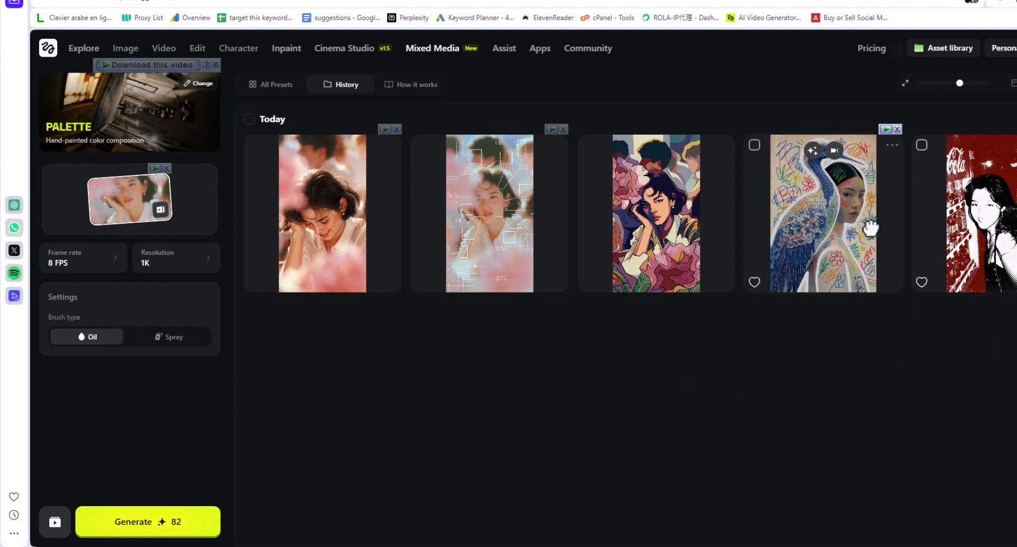
left_click(822, 213)
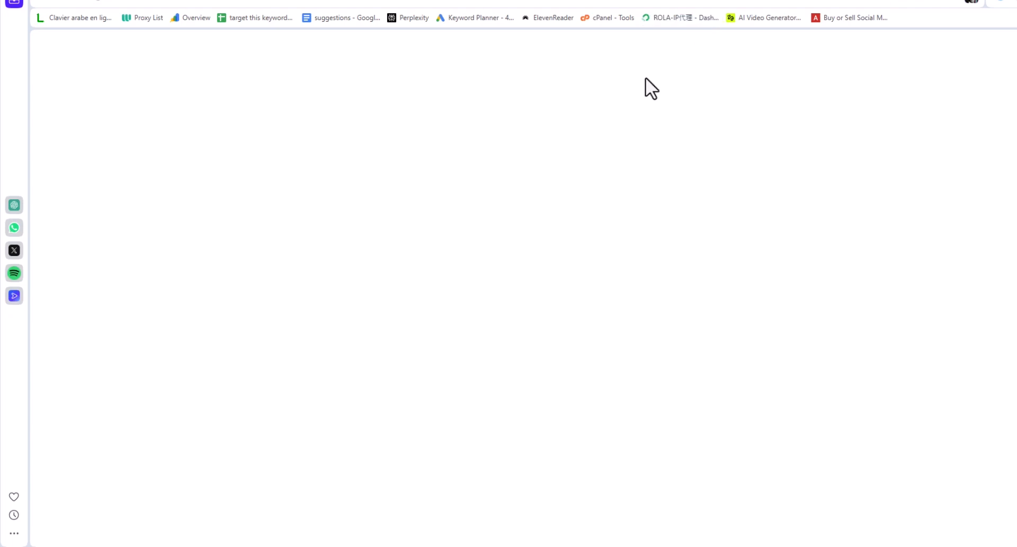
mouse_move(624, 128)
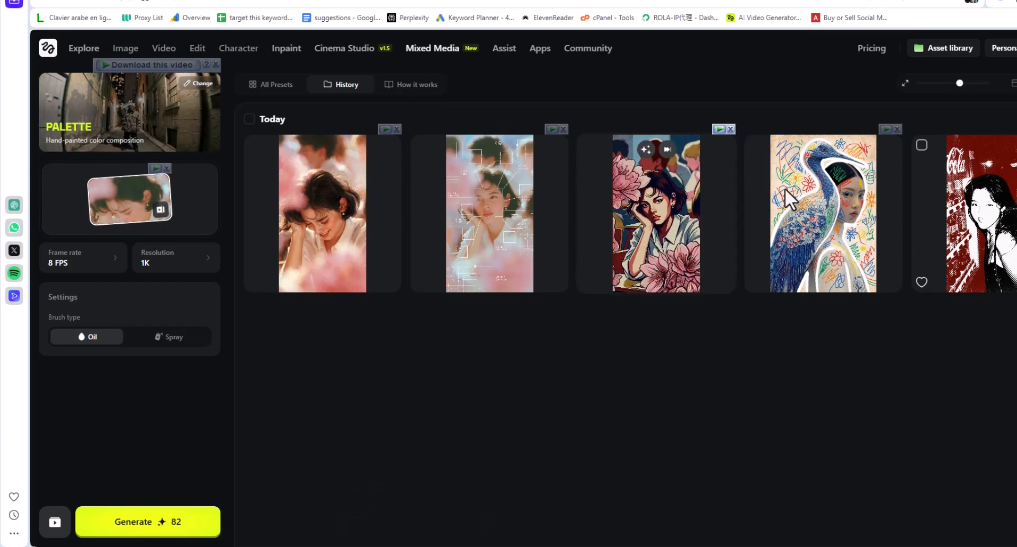
left_click(822, 213)
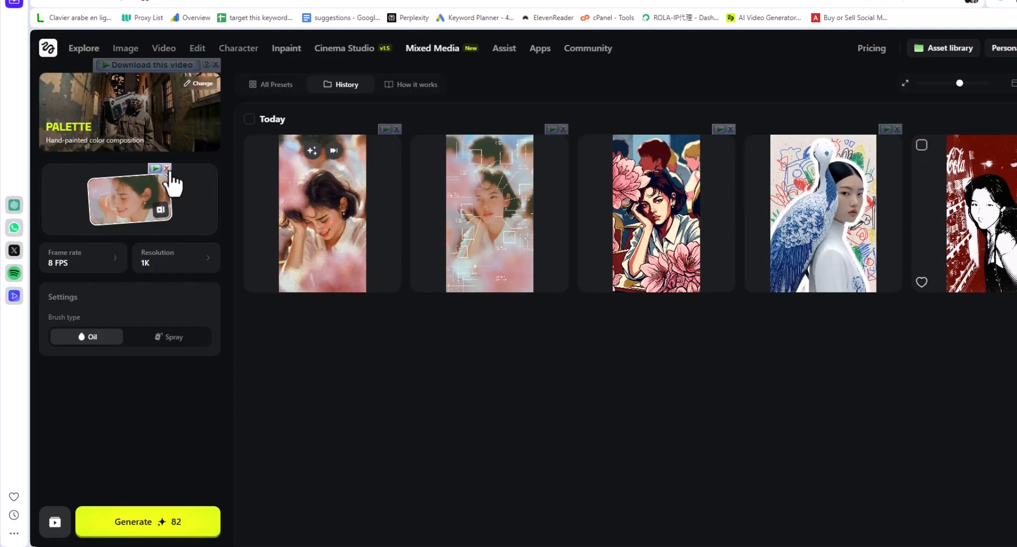
Replace the uploaded video with the clip of the woman in the blue feathered outfit
left_click(167, 170)
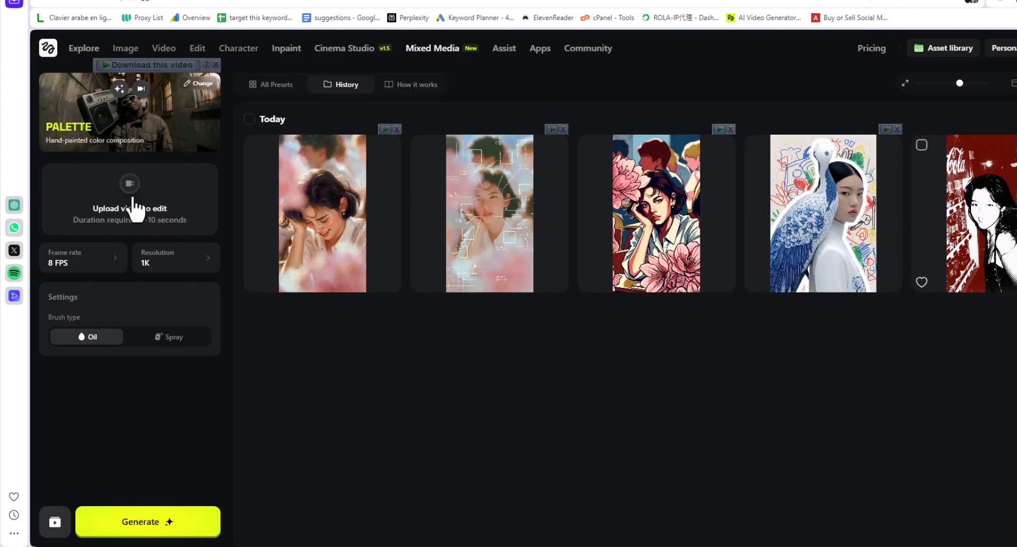
left_click(129, 198)
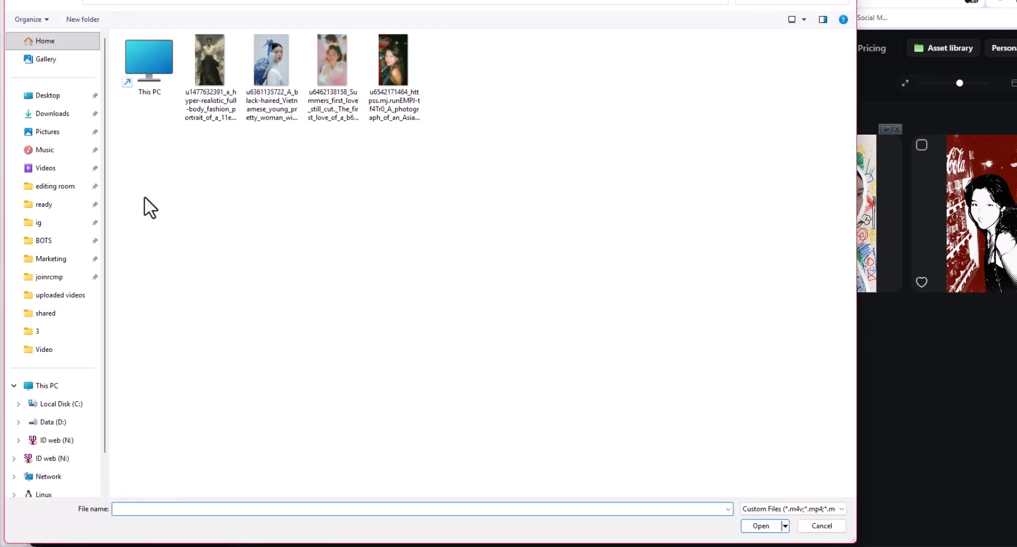
left_click(271, 59)
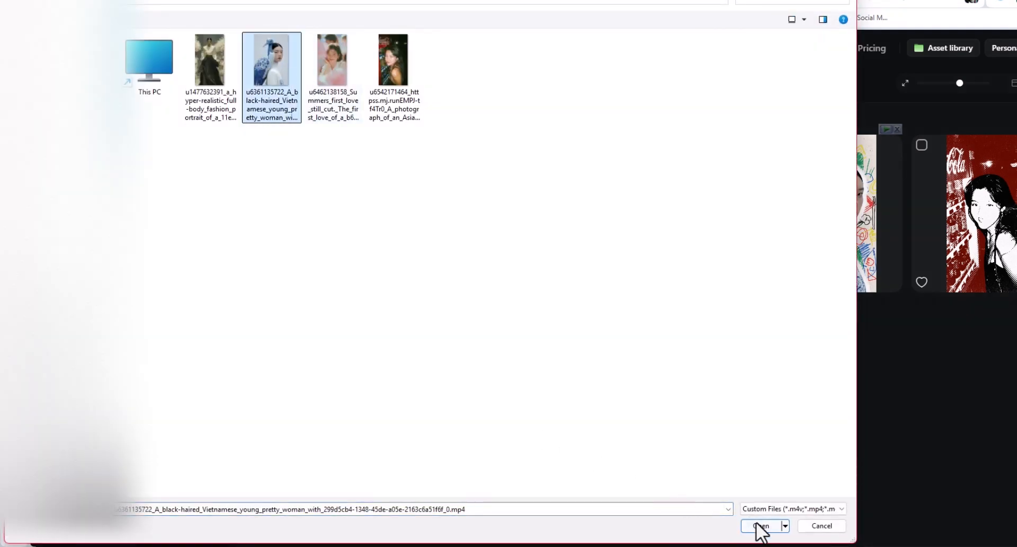
left_click(760, 525)
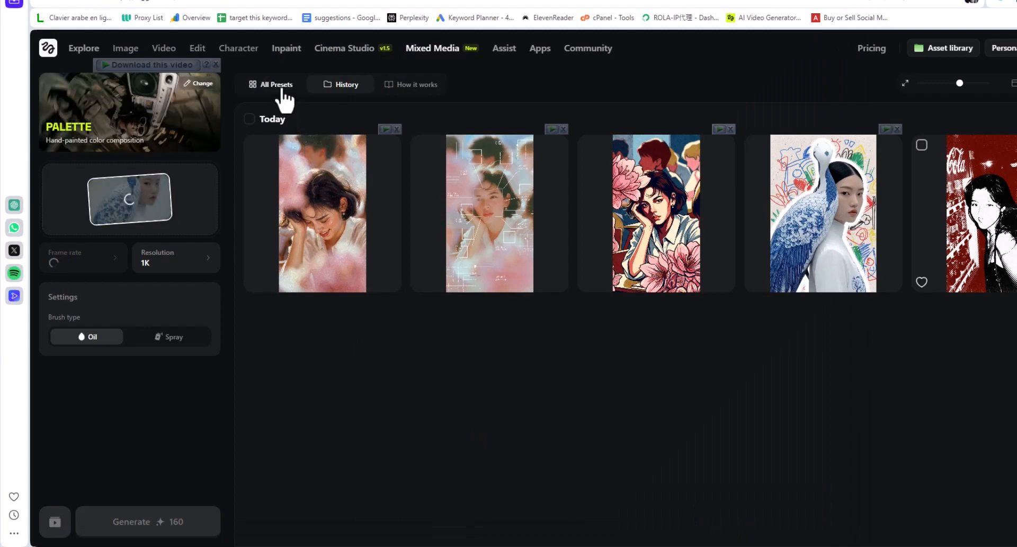
Choose the Origami preset from All Presets, keep the 5-second trim and generate the video
left_click(275, 85)
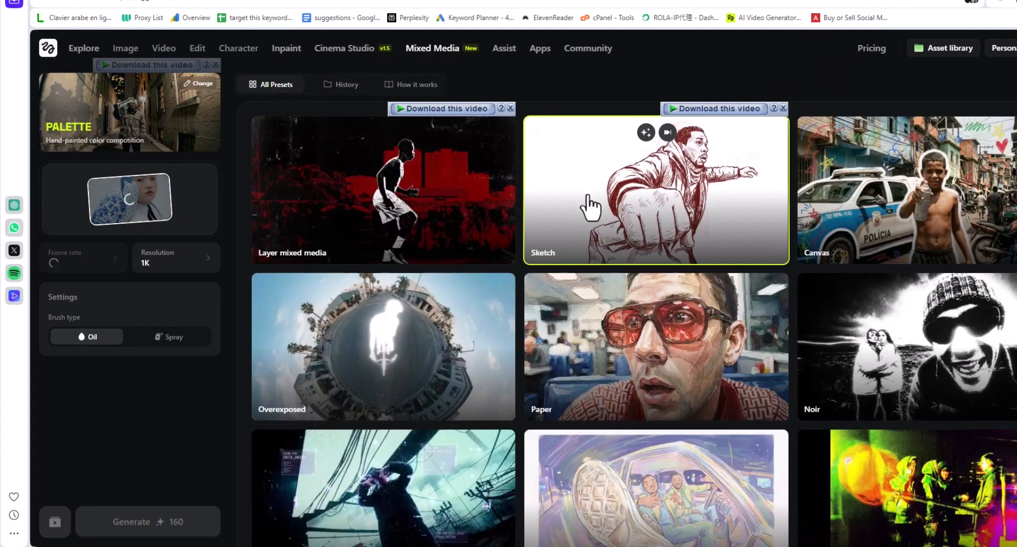
scroll("down", 3)
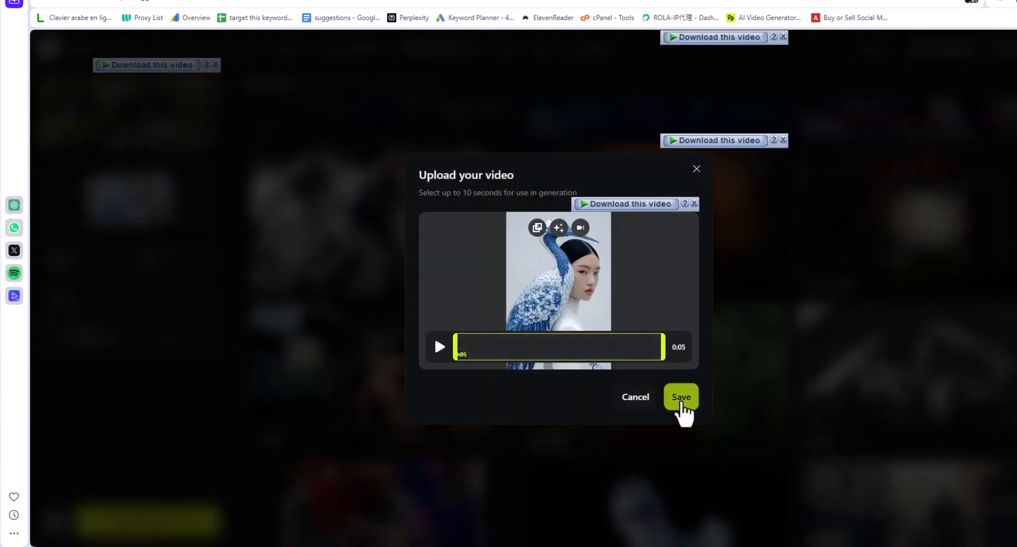
left_click(680, 396)
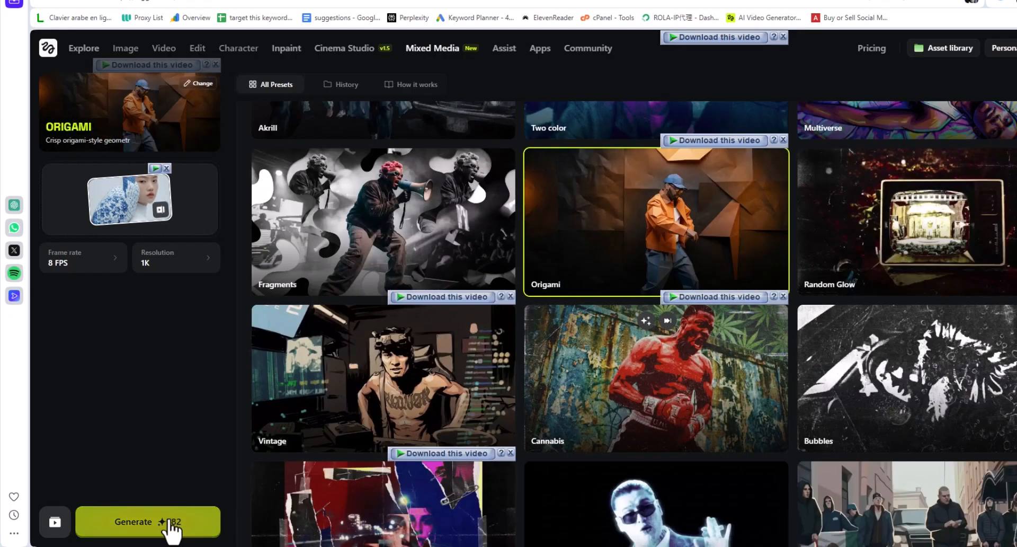
left_click(147, 521)
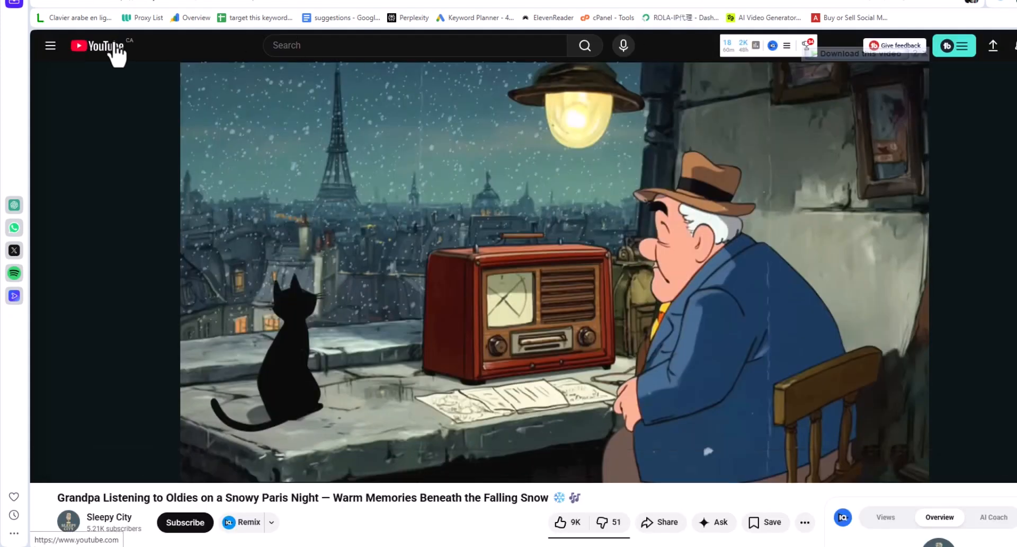
Return to the YouTube home feed and scroll through the recommended videos
left_click(94, 45)
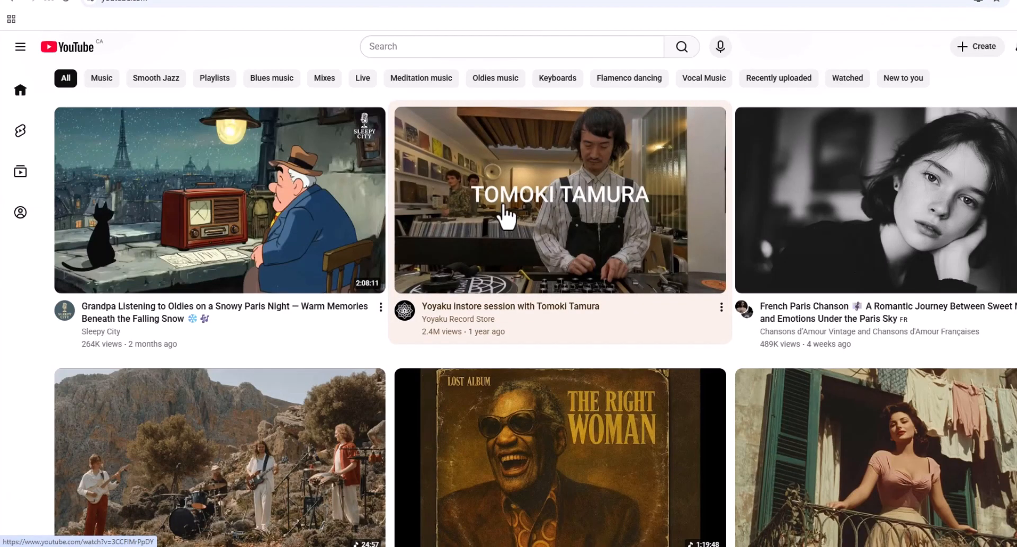
scroll("down", 3)
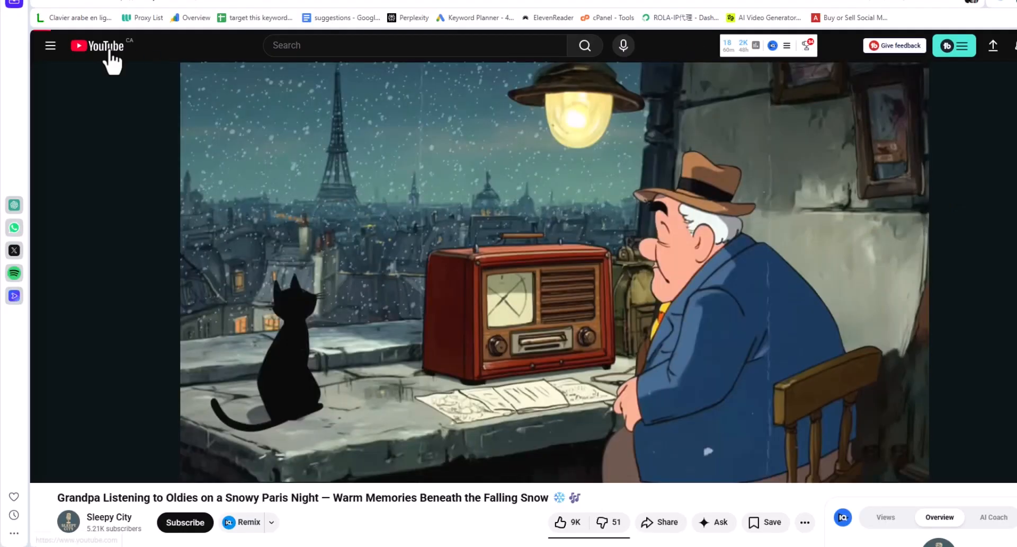
left_click(97, 46)
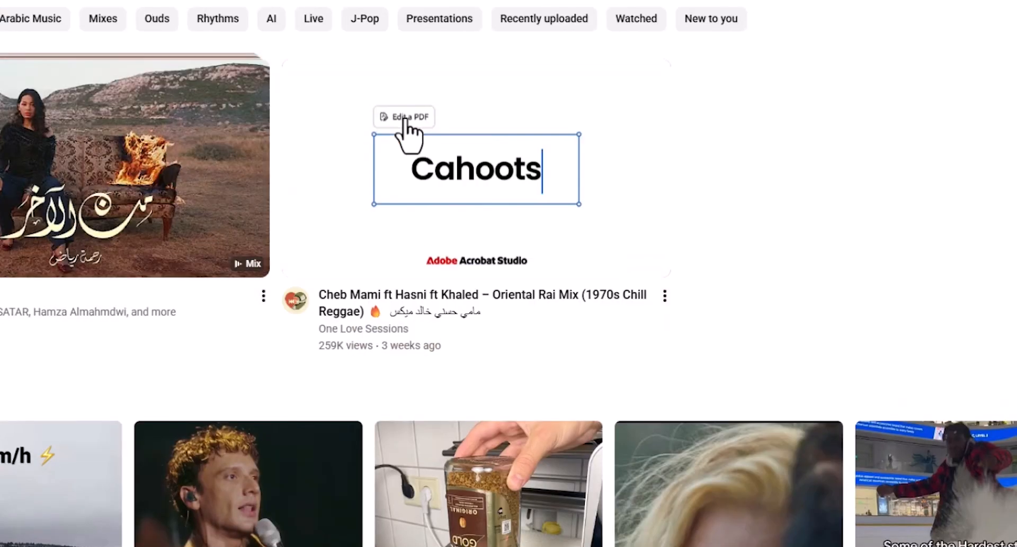
scroll("down", 3)
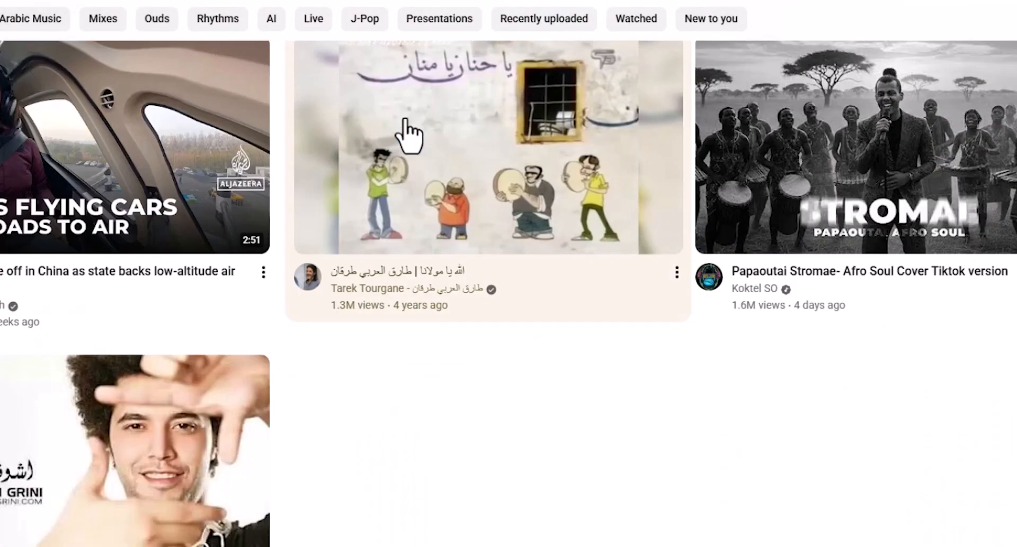
mouse_move(888, 205)
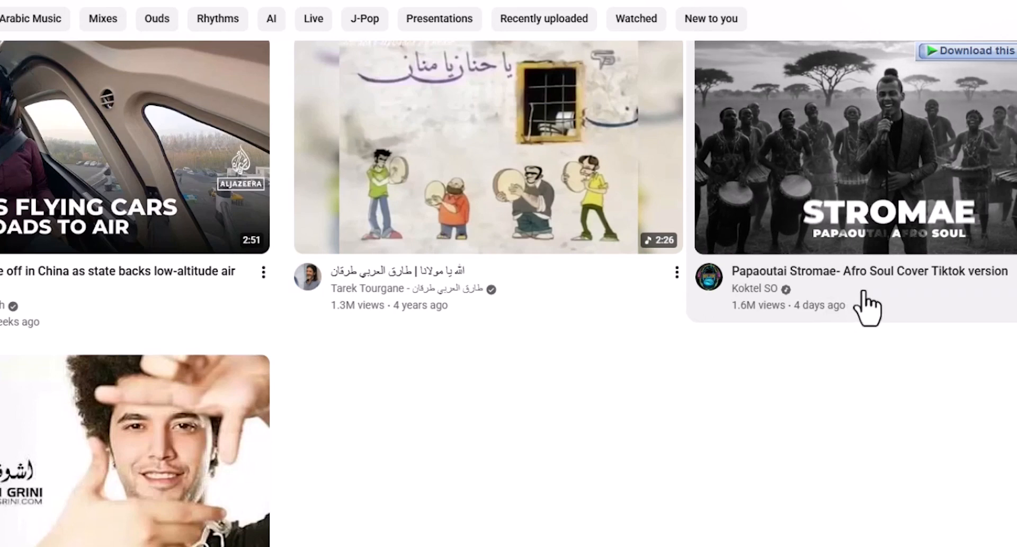
mouse_move(733, 285)
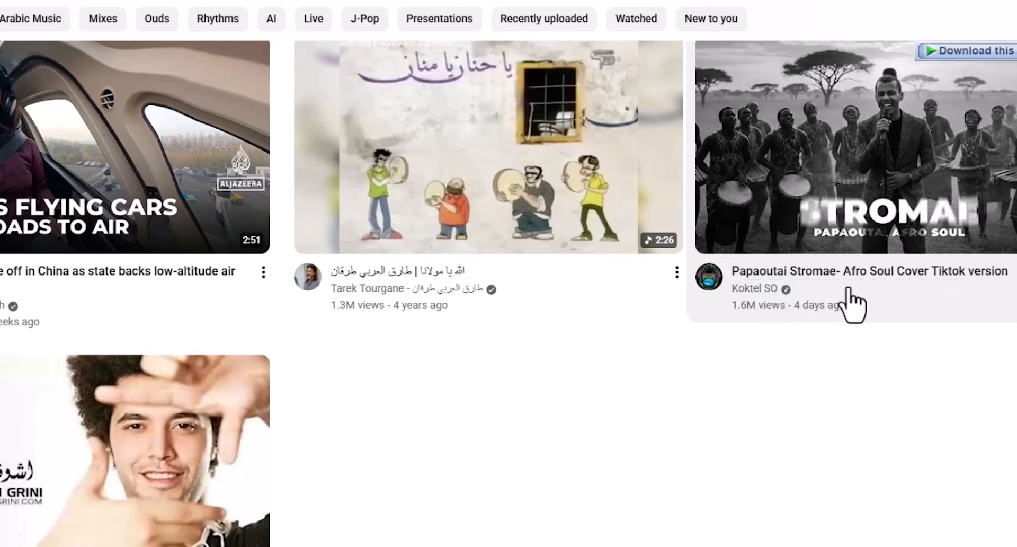
mouse_move(895, 224)
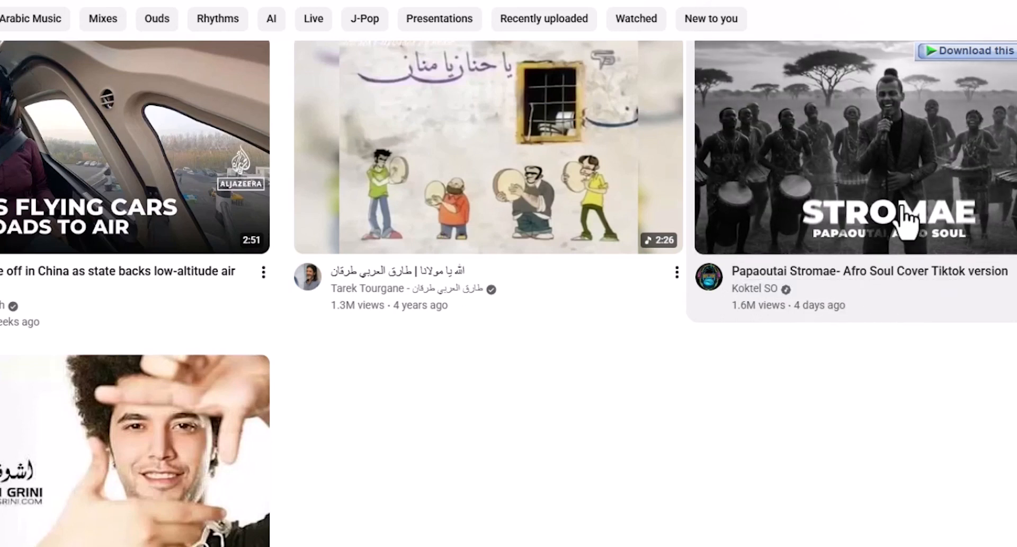
mouse_move(908, 247)
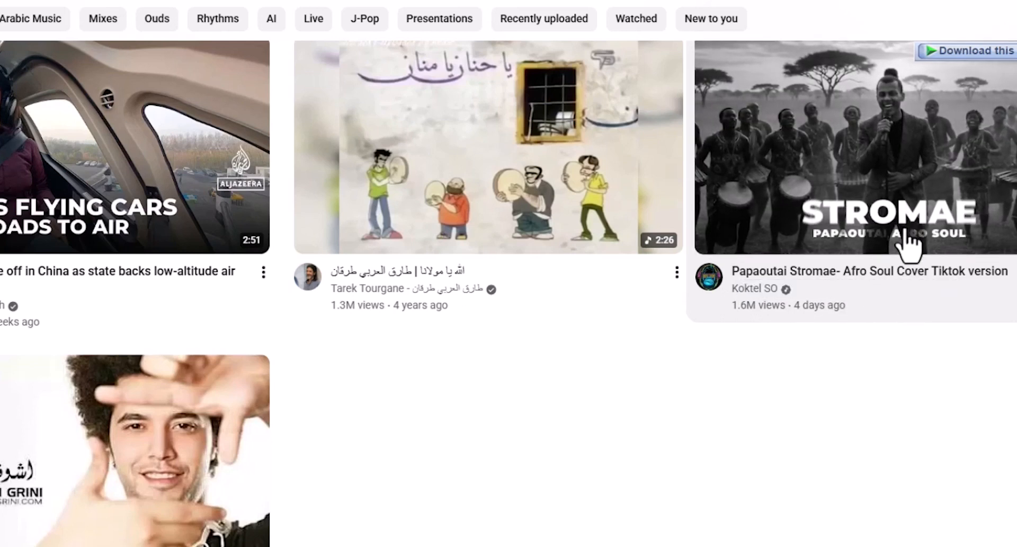
mouse_move(922, 165)
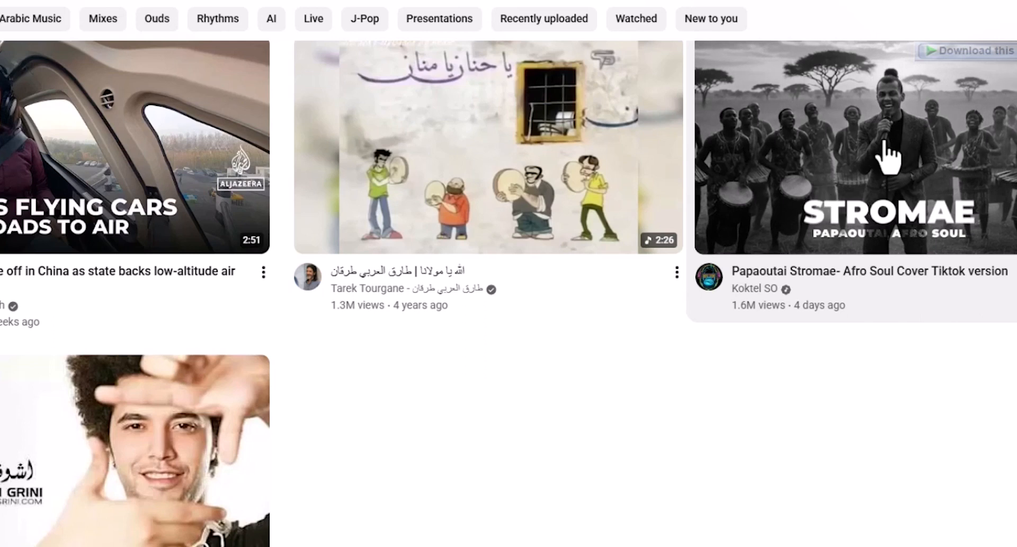
mouse_move(785, 328)
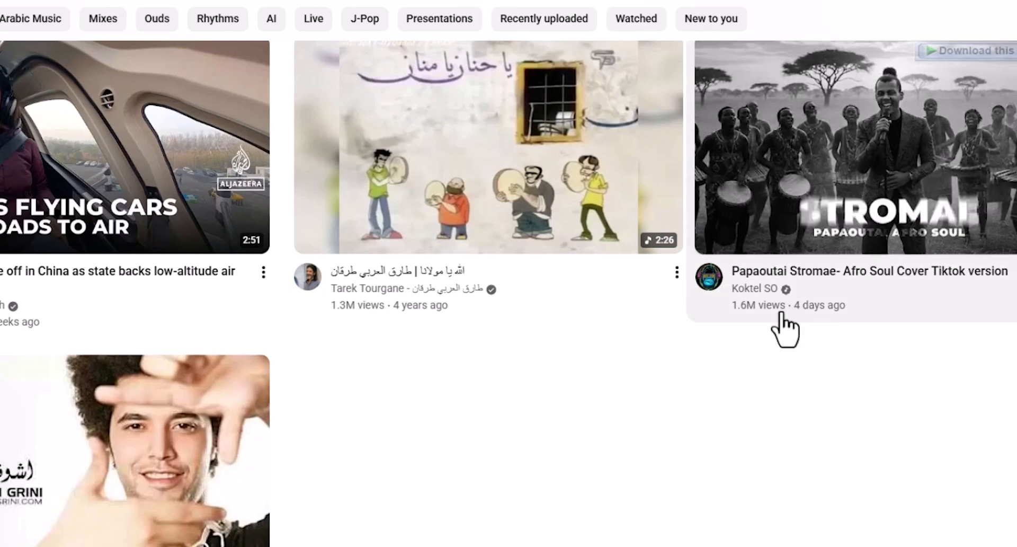